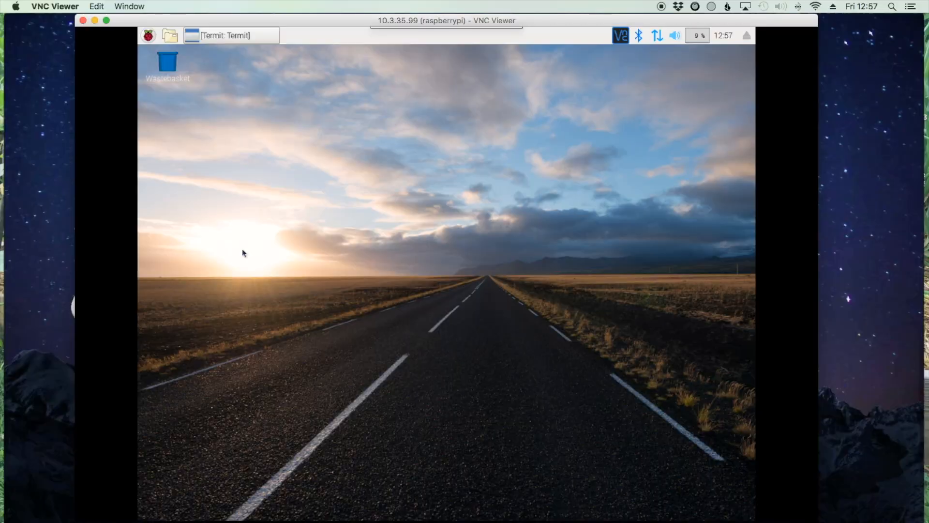
pyautogui.moveTo(239, 236)
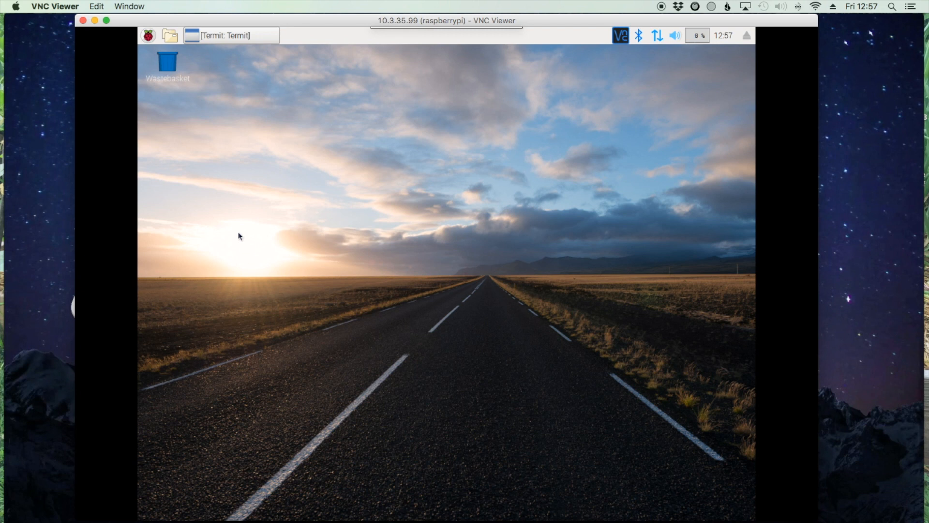
# Step: Bring up the Termit terminal window from the Raspberry Pi taskbar
pyautogui.click(231, 35)
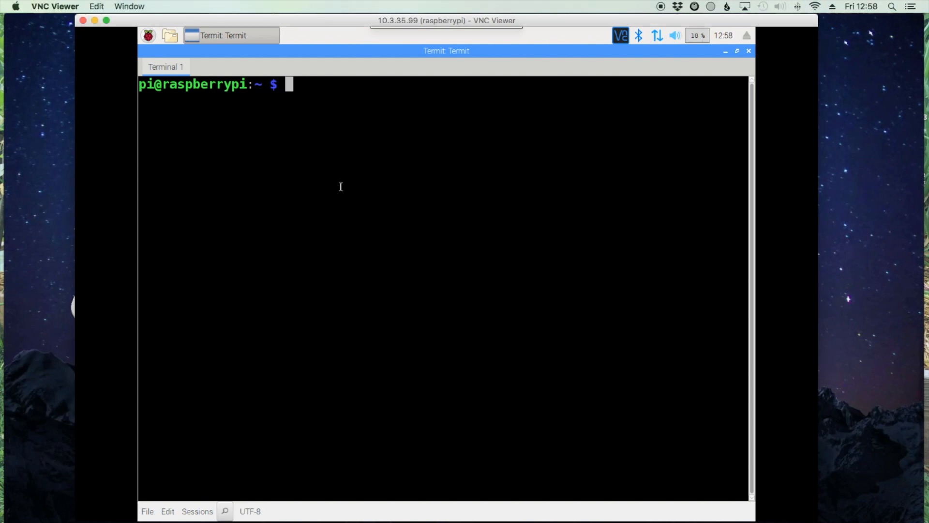
# Step: Install pulseaudio with 'sudo apt-get install pulseaudio', then clear the terminal screen
pyautogui.write('sudo apt-get install pulseaudio')
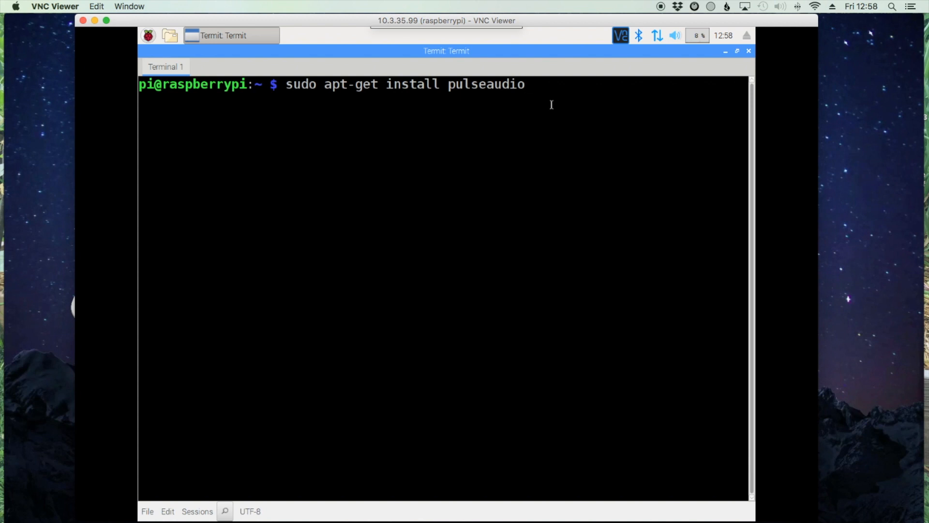
pyautogui.press('Return')
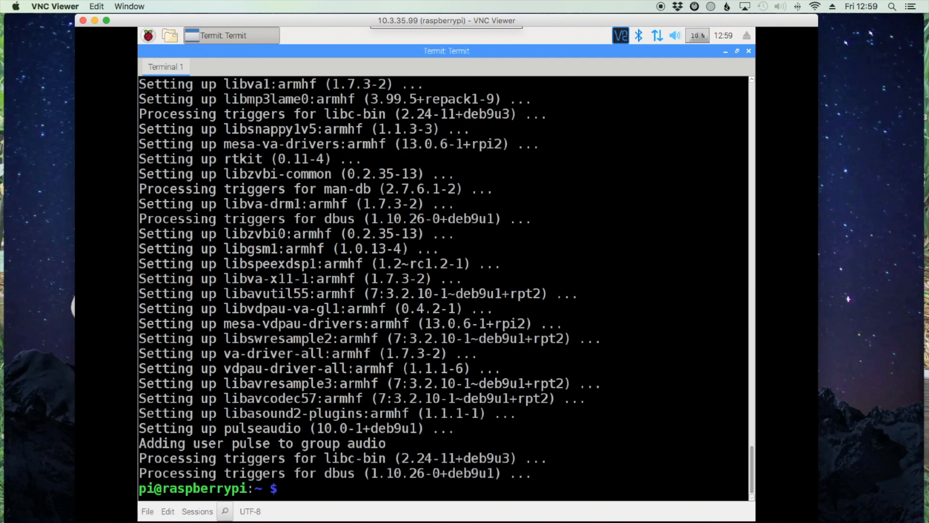
pyautogui.write('clear')
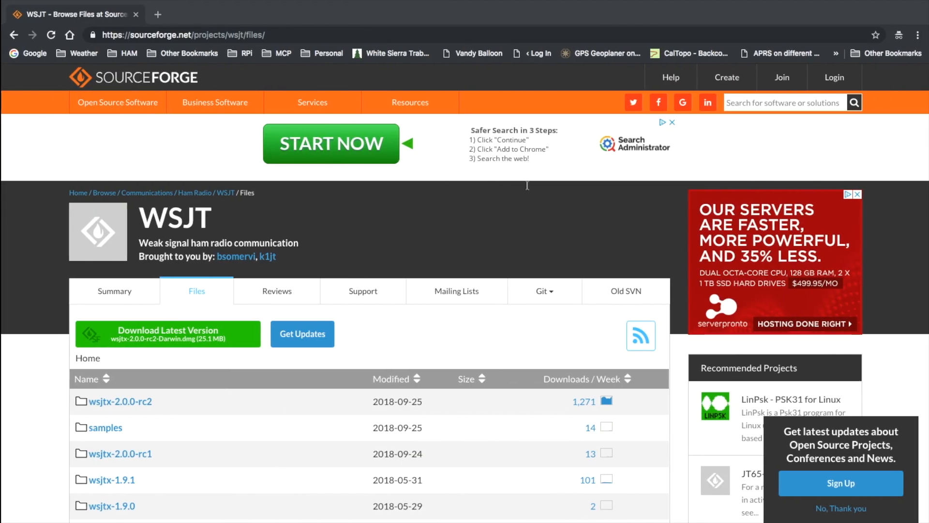
pyautogui.moveTo(569, 199)
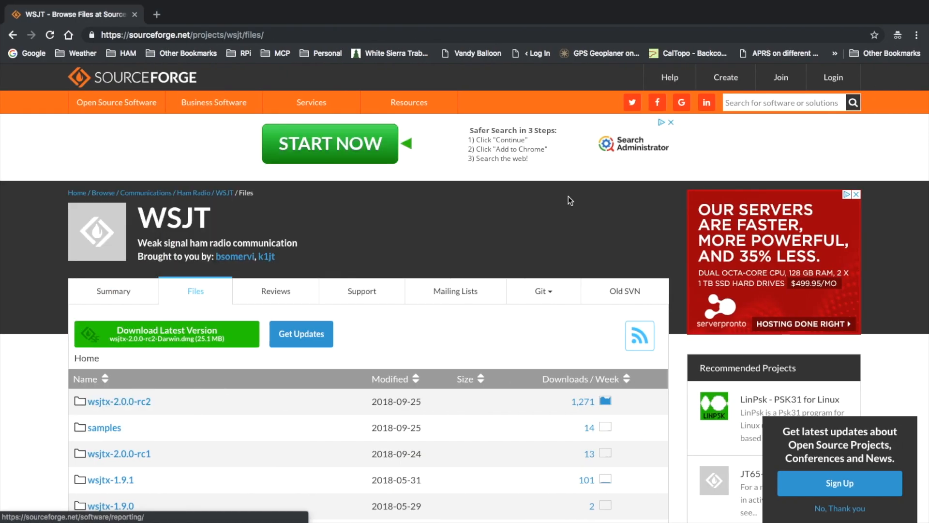
pyautogui.moveTo(499, 255)
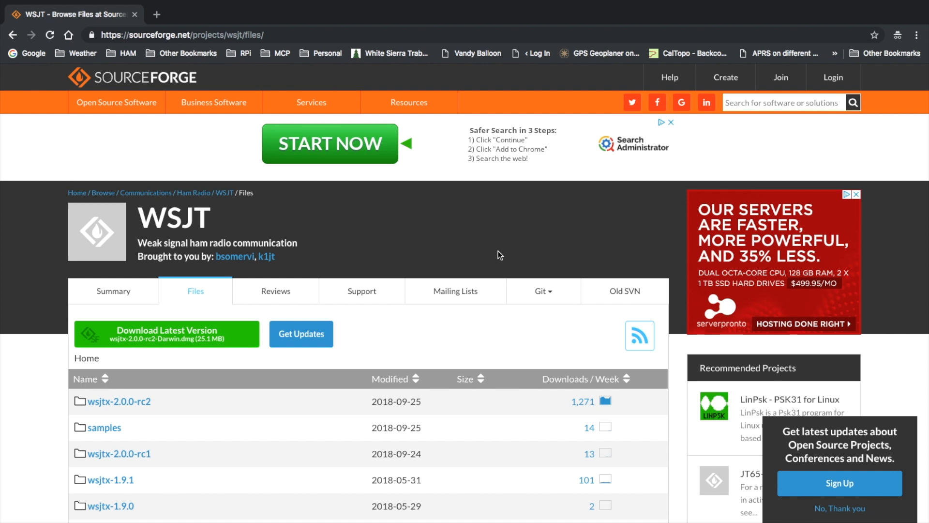
pyautogui.moveTo(249, 385)
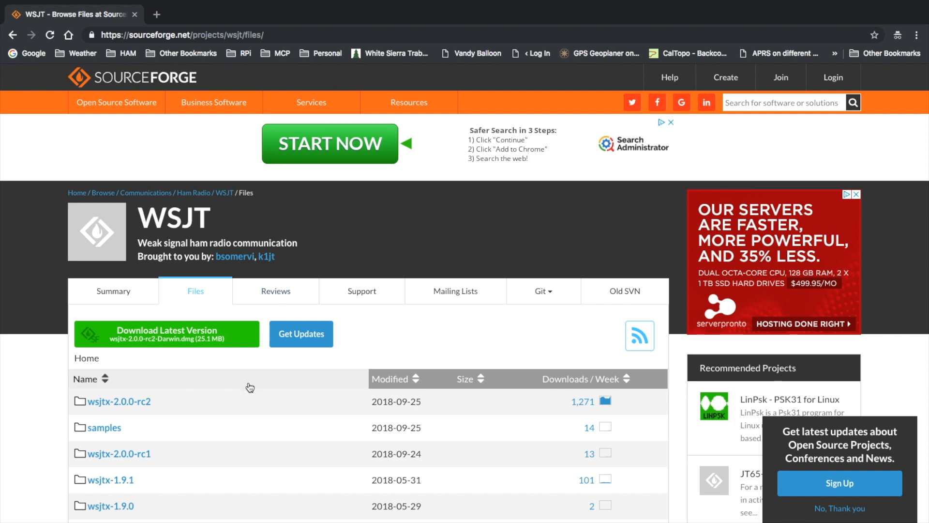
pyautogui.moveTo(119, 402)
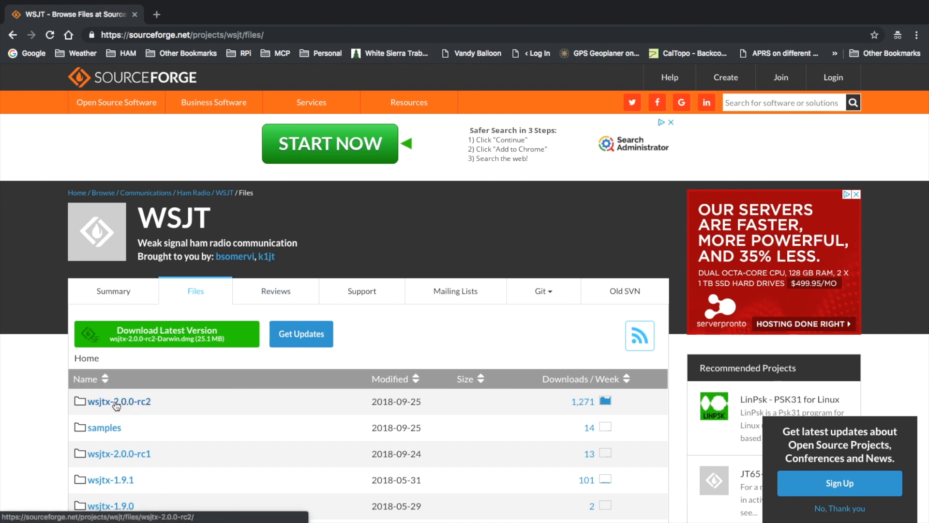
pyautogui.moveTo(119, 401)
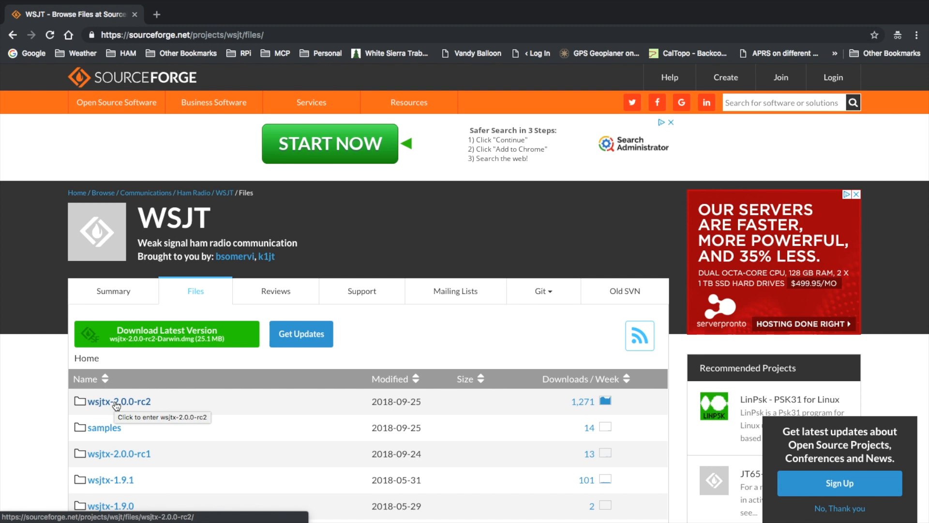
# Step: Open the wsjtx-2.0.0-rc2 folder and copy the wsjtx_2.0.0-rc2_armhf.deb download link
pyautogui.click(121, 401)
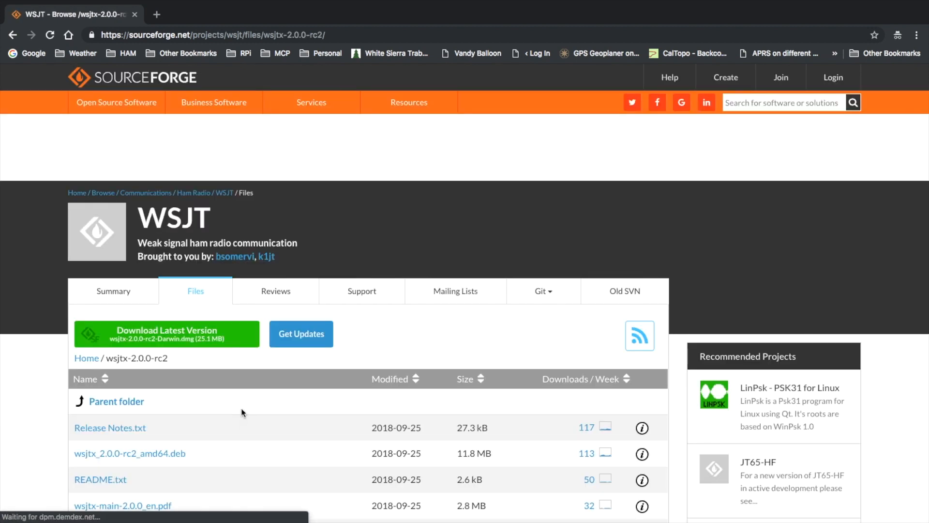
pyautogui.moveTo(440, 340)
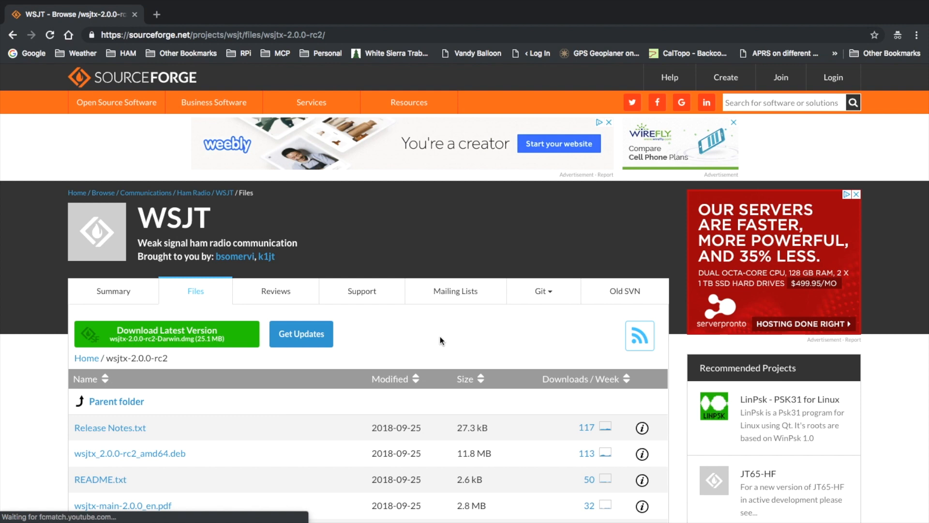
pyautogui.scroll(-3)
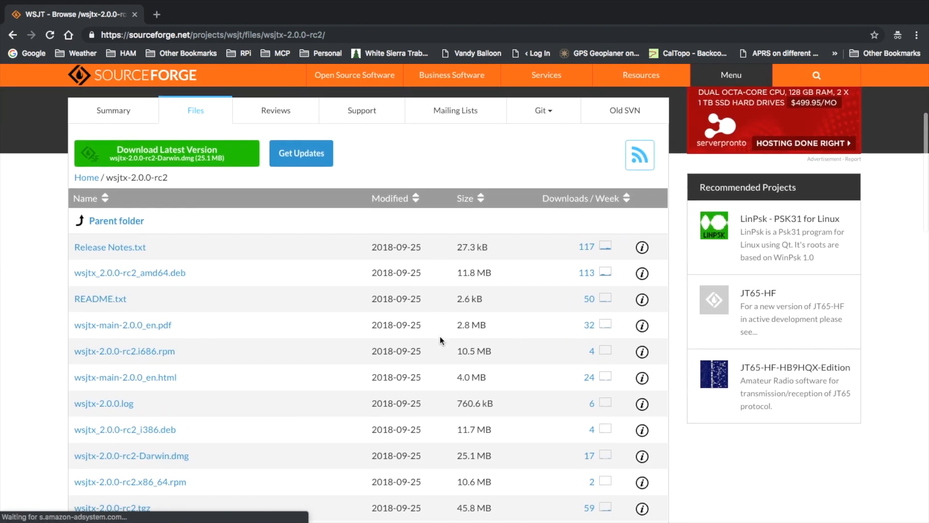
pyautogui.scroll(-3)
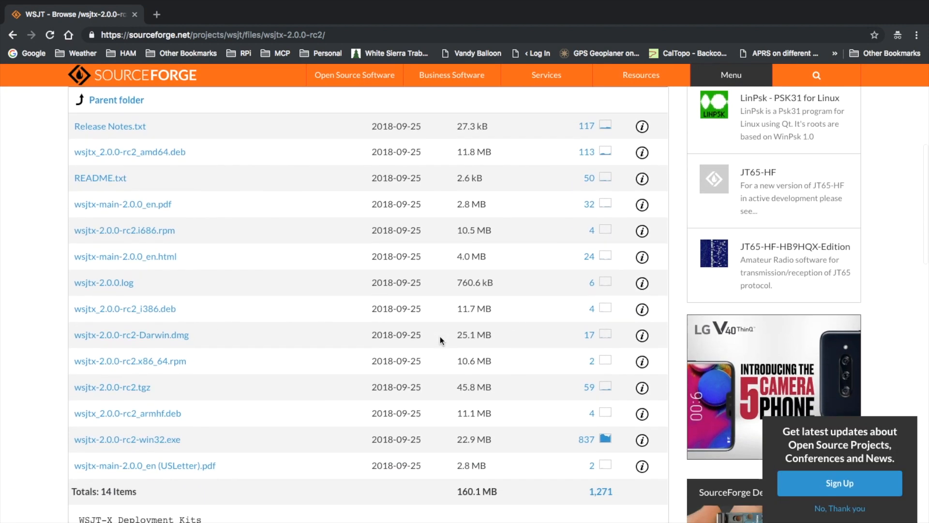
pyautogui.scroll(-3)
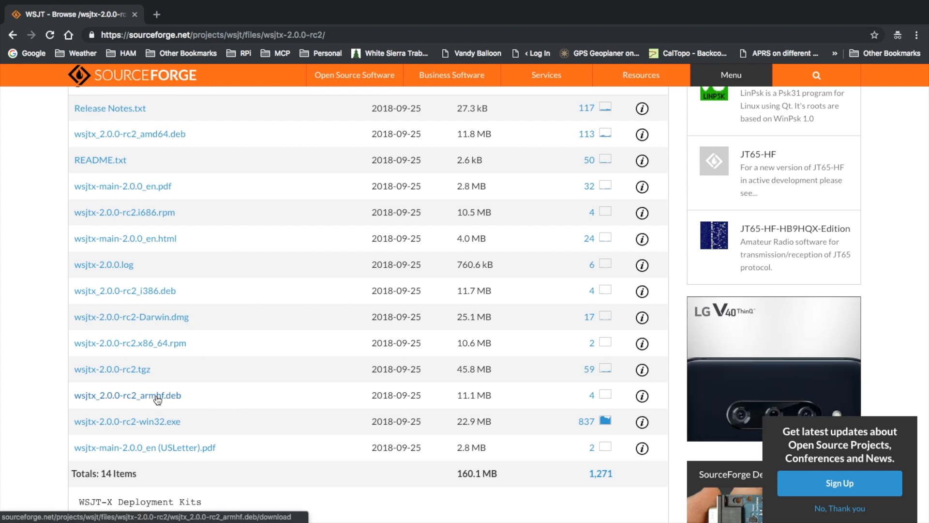
pyautogui.rightClick(127, 395)
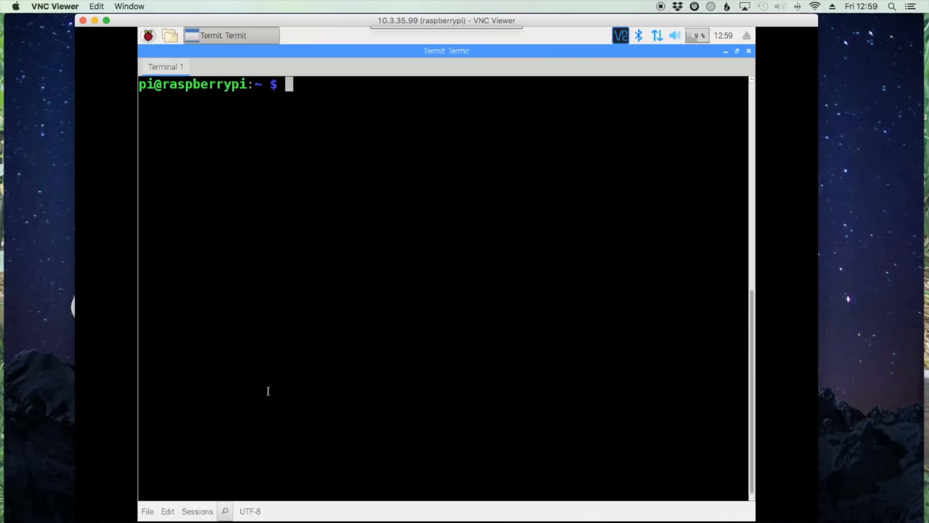
pyautogui.moveTo(380, 201)
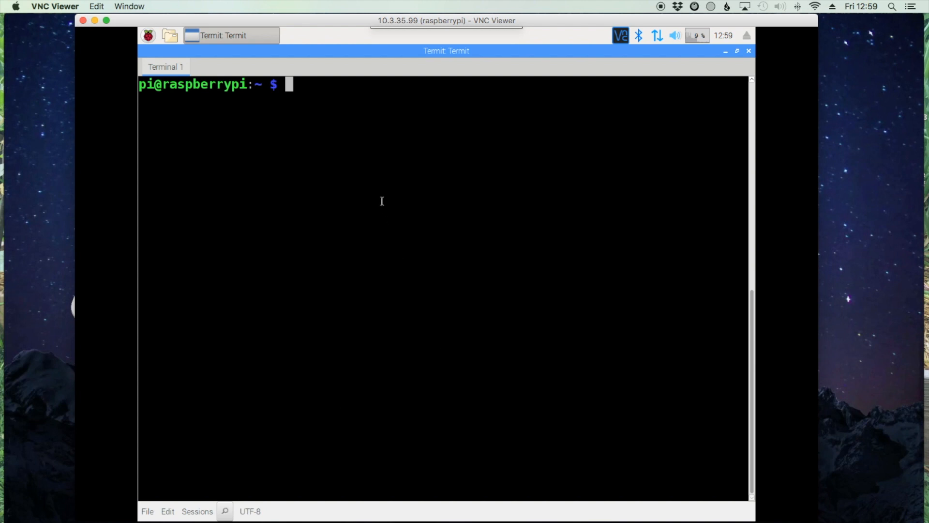
# Step: Download wsjtx_2.0.0-rc2_armhf.deb with wget, trimming '/download' from the pasted link
pyautogui.write('wget')
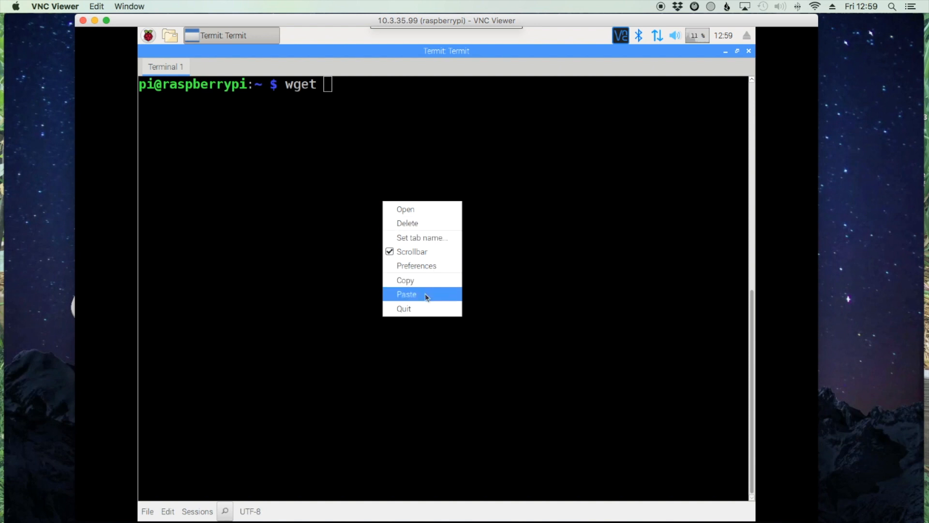
pyautogui.click(406, 293)
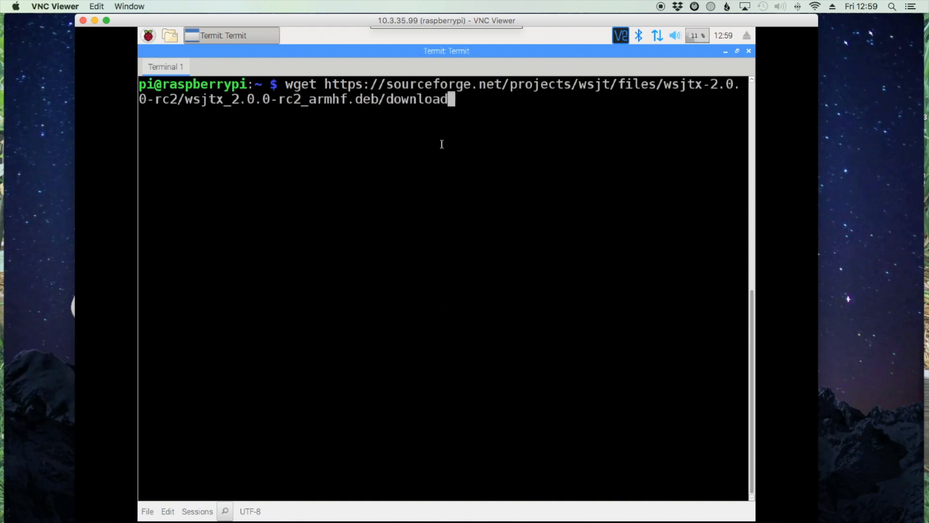
pyautogui.press('backspace')
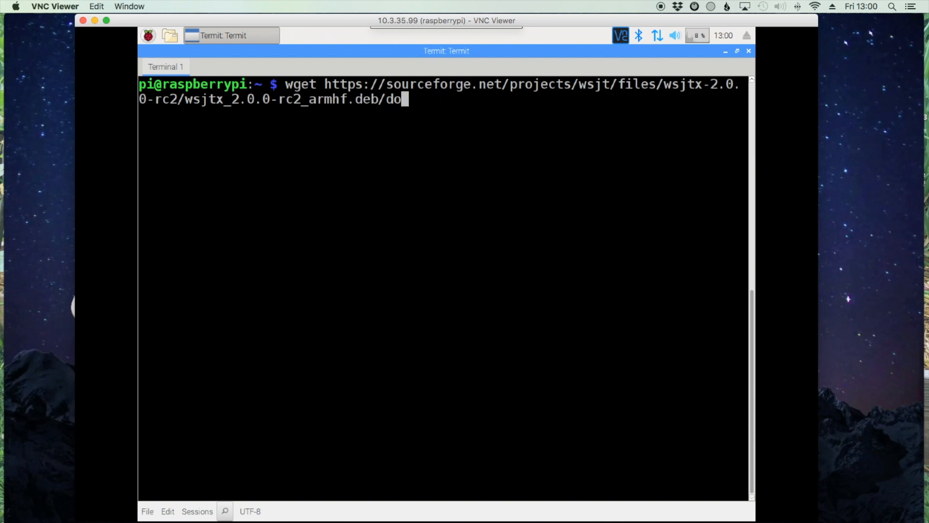
pyautogui.press('Backspace')
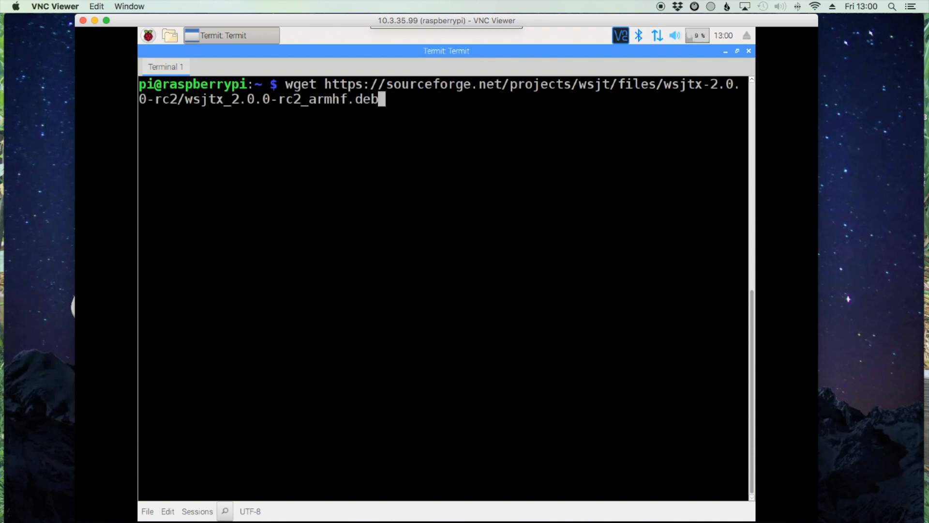
pyautogui.press('Return')
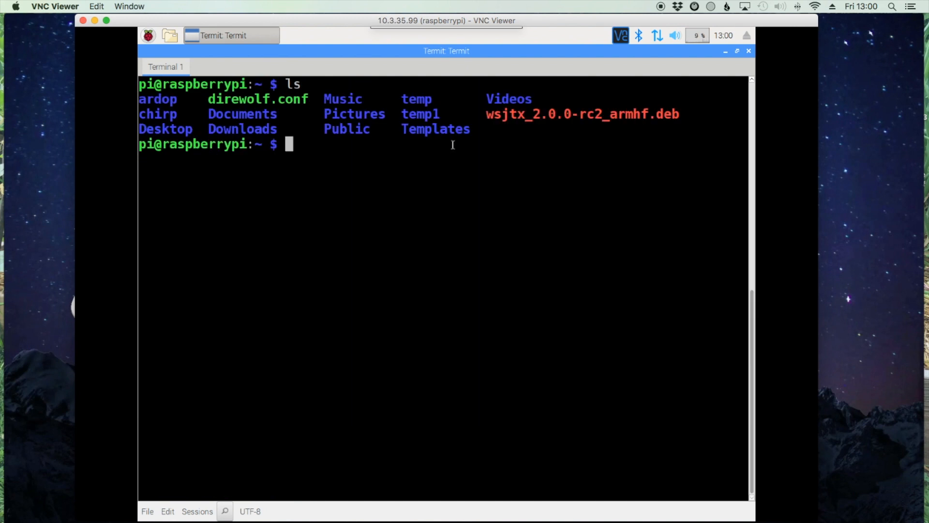
# Step: Copy the .deb file name and compose 'sudo dpkg -i wsjtx_2.0.0-rc2_armhf.deb'
pyautogui.doubleClick(580, 114)
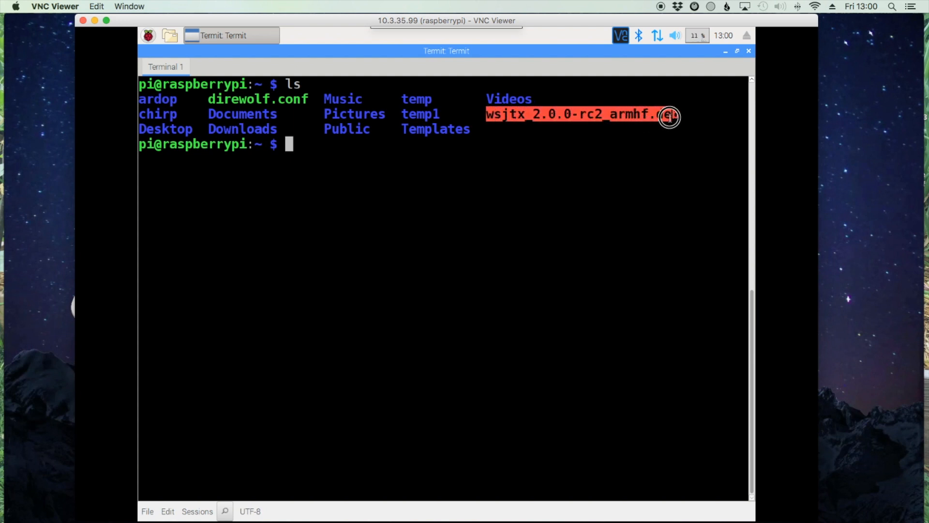
pyautogui.rightClick(668, 114)
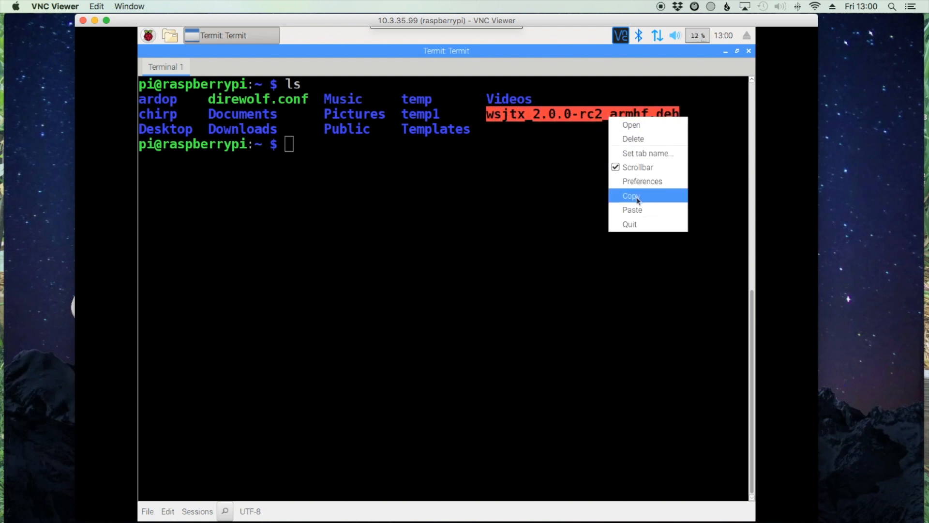
pyautogui.click(632, 196)
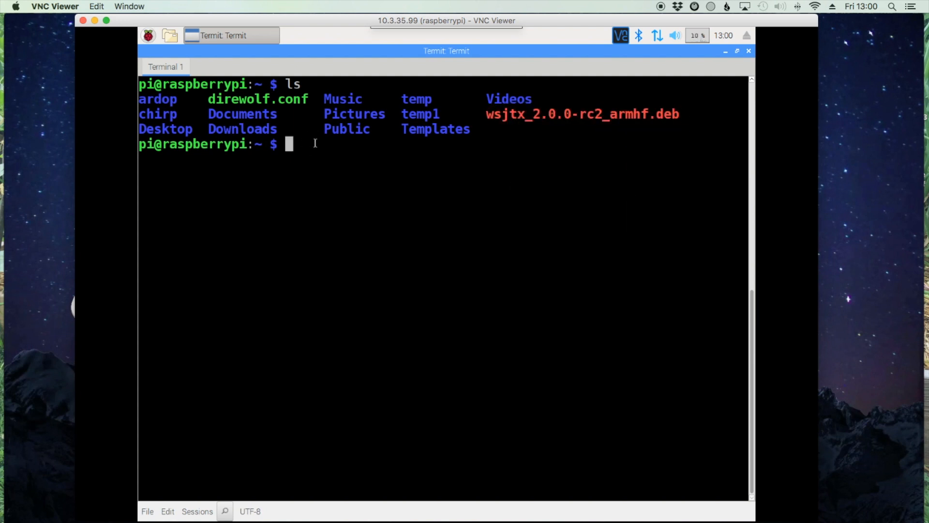
pyautogui.write('dp')
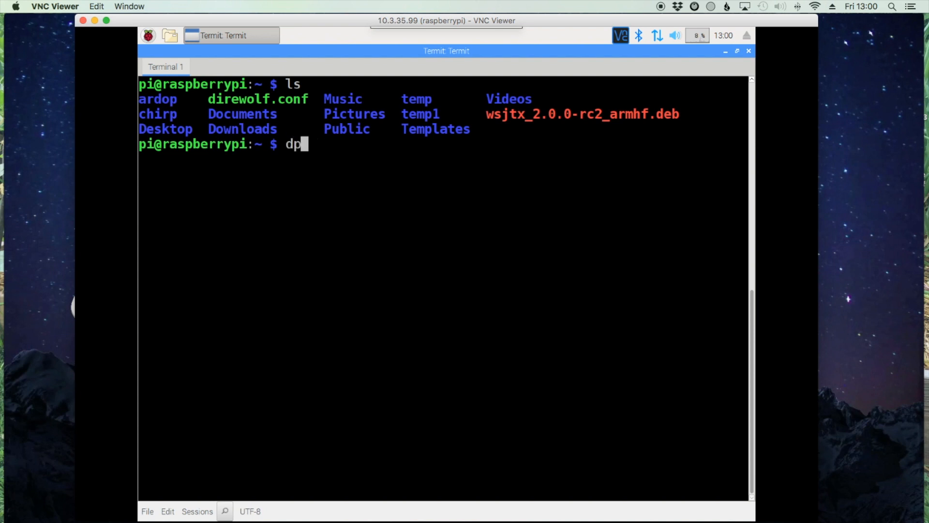
pyautogui.write('kg')
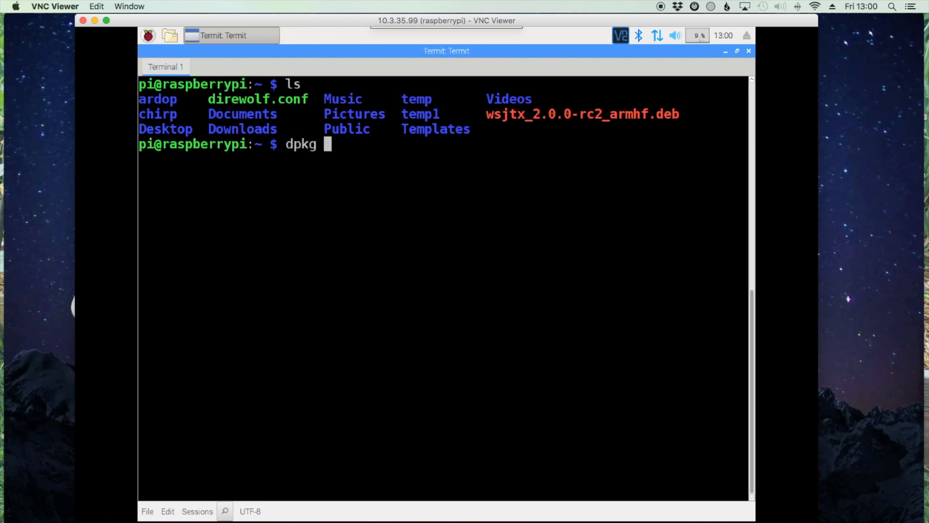
pyautogui.write('-i')
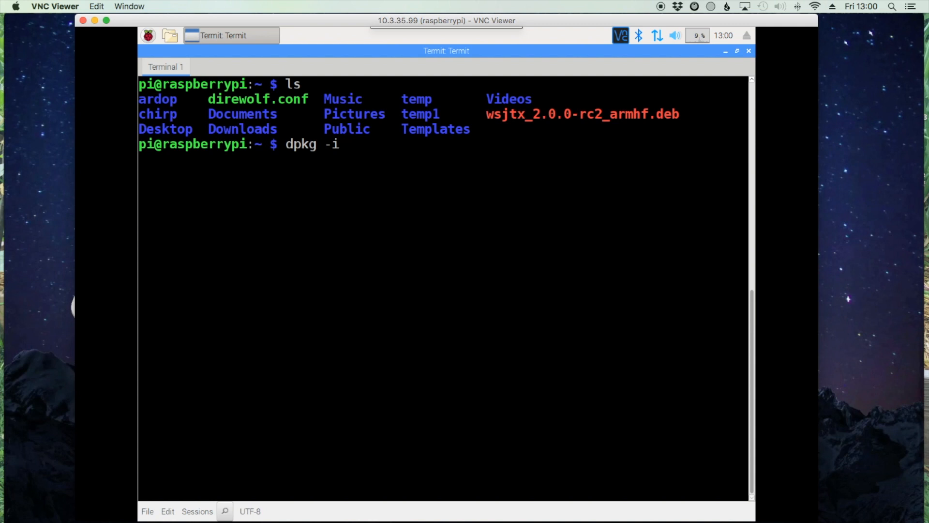
pyautogui.rightClick(350, 145)
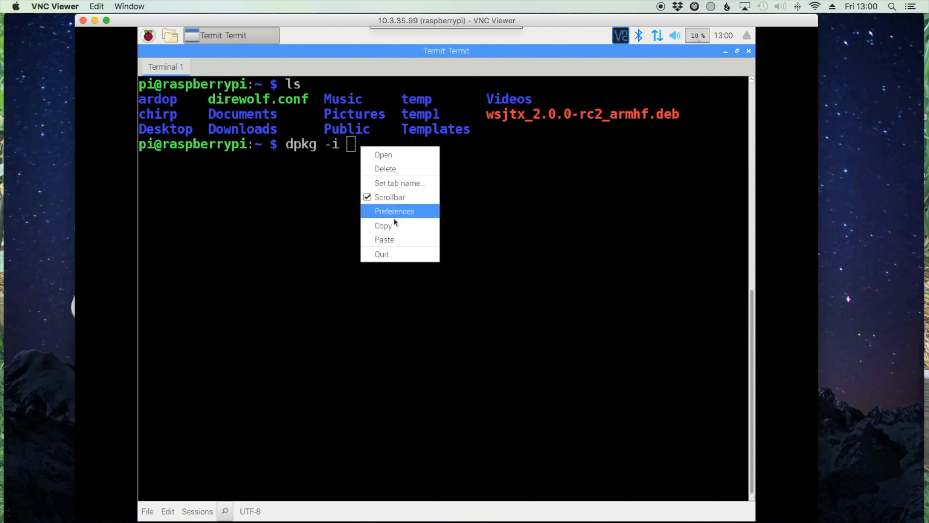
pyautogui.click(384, 239)
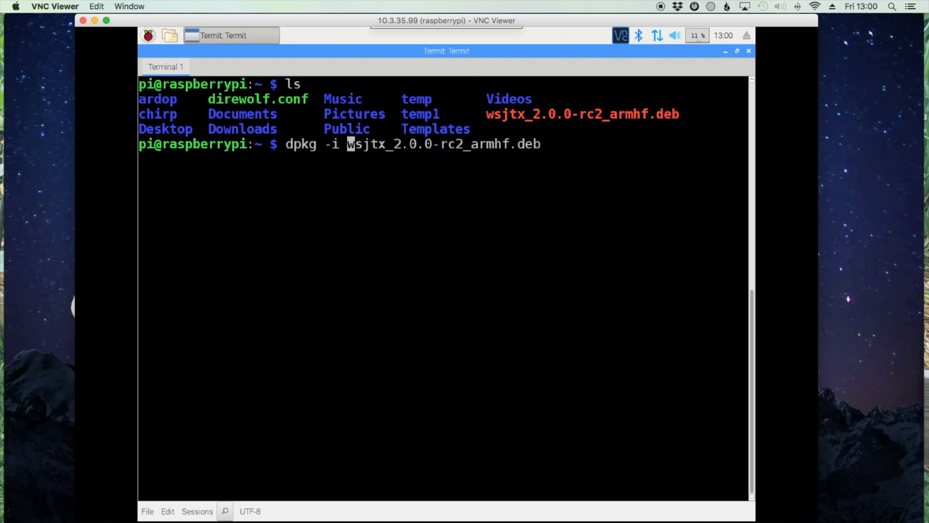
pyautogui.write('s')
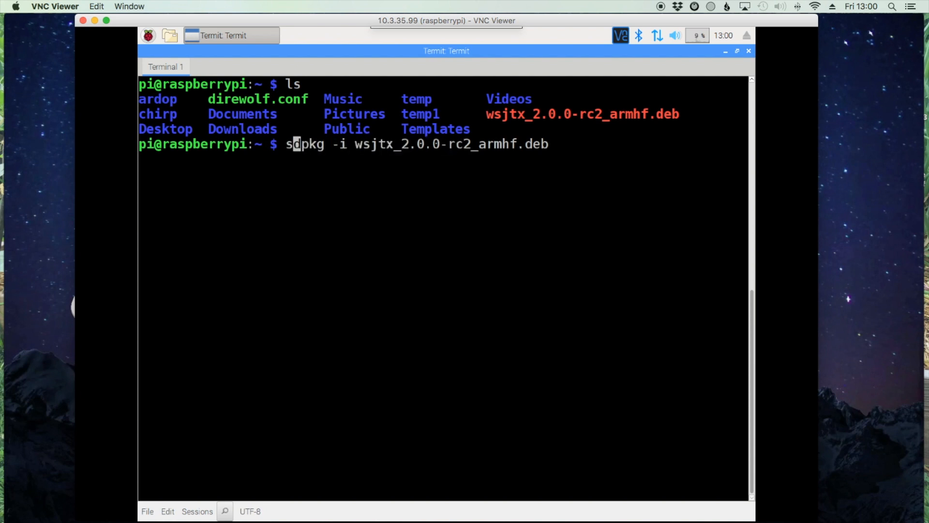
pyautogui.write('udo')
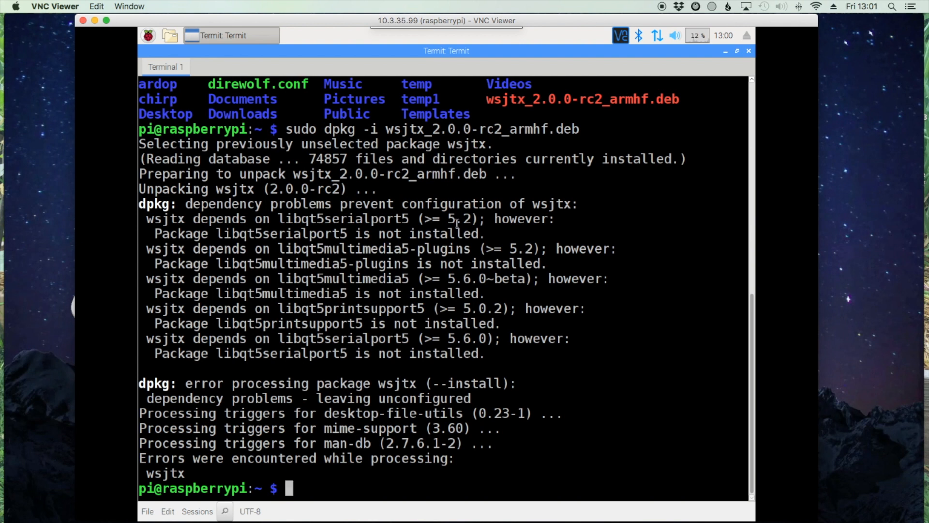
pyautogui.moveTo(195, 203)
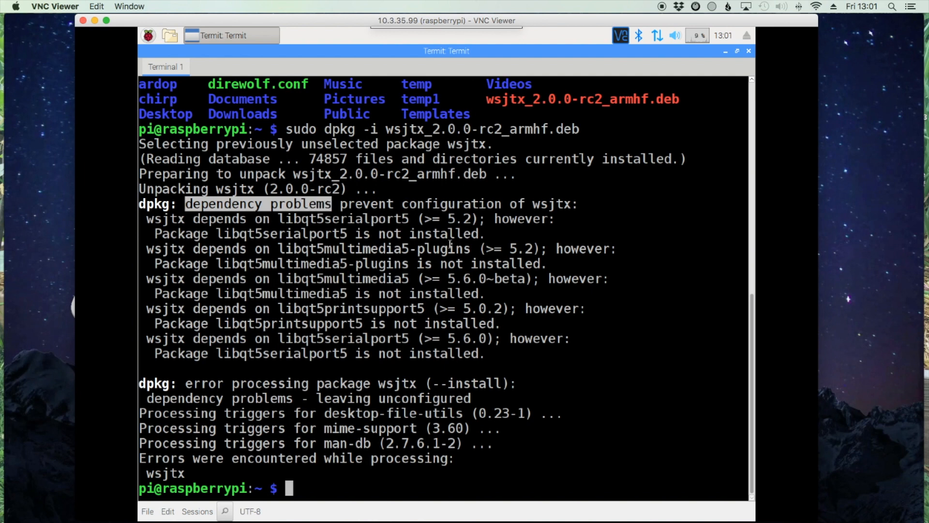
# Step: Run 'sudo apt --fix-broken install', confirm with y, and retype 'sudo dpkg -i wsjtx_2.0.0-rc2_armhf.deb'
pyautogui.write('sudo')
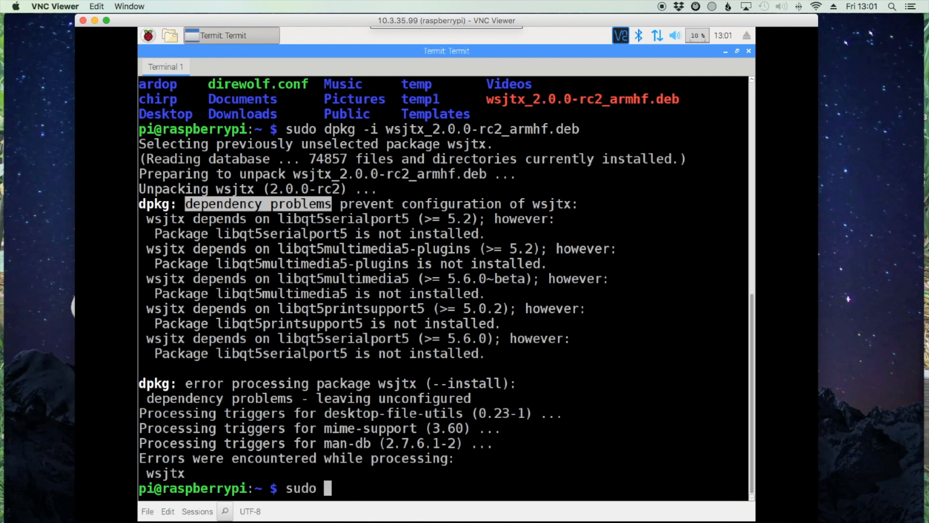
pyautogui.write('apt --')
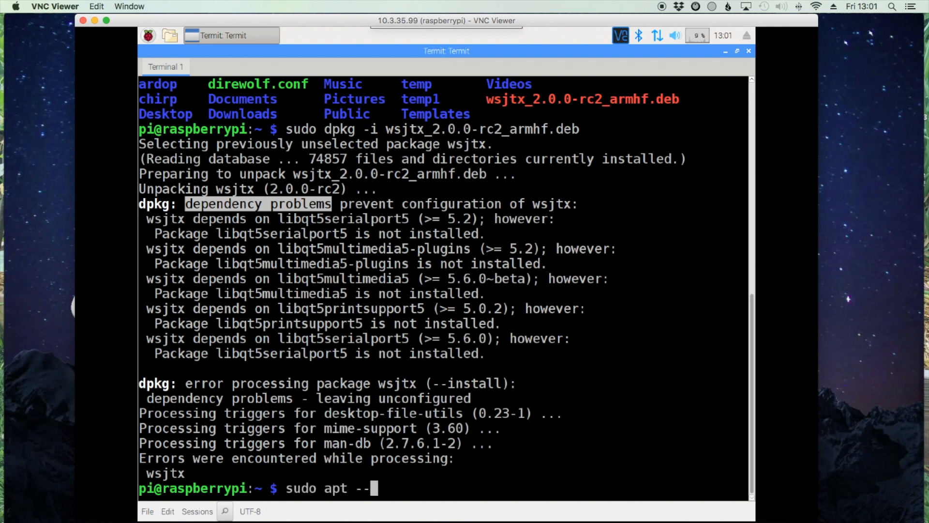
pyautogui.write('fix-')
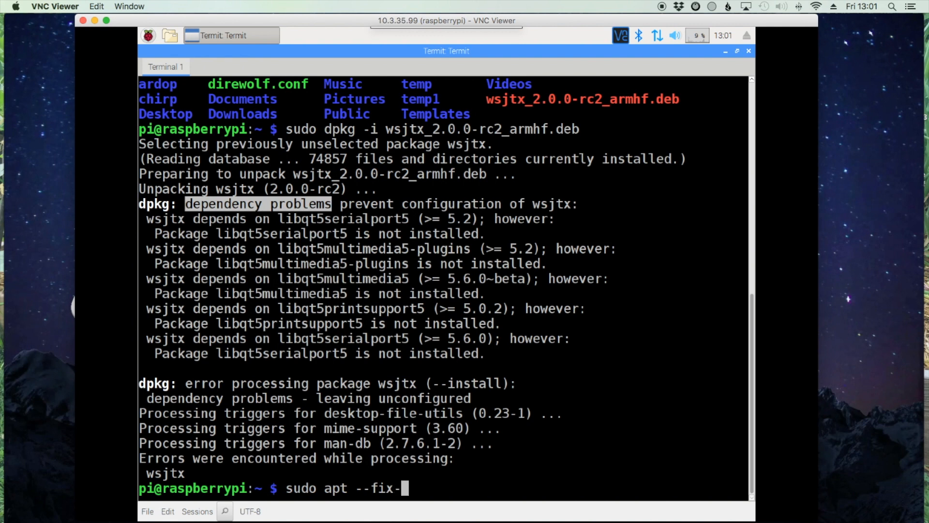
pyautogui.write('broken')
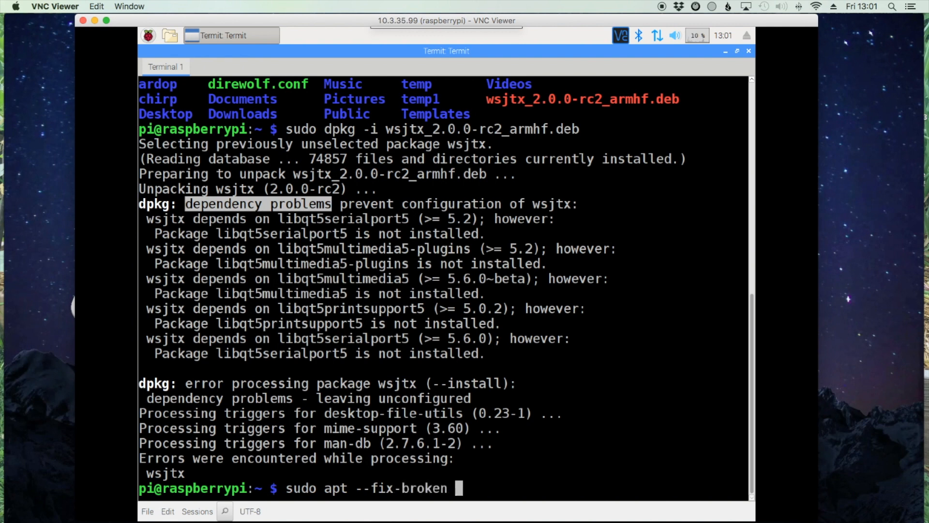
pyautogui.write('install')
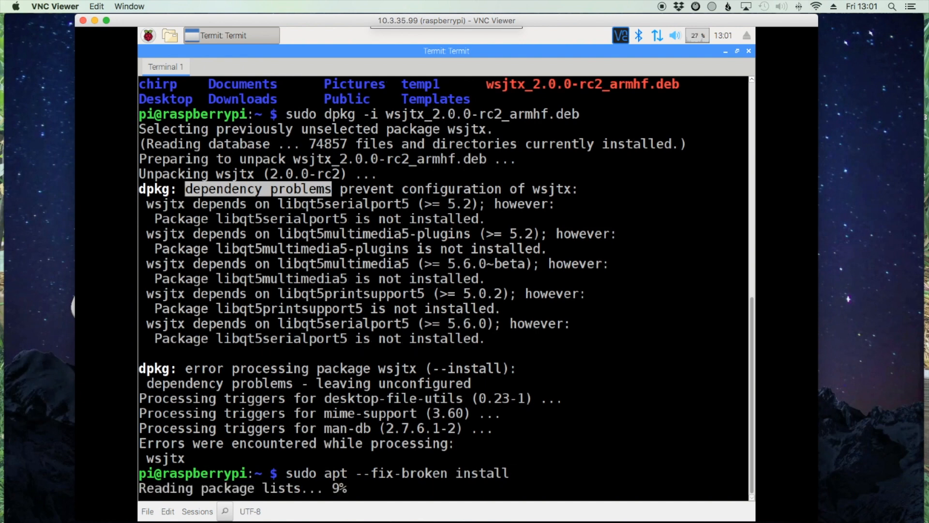
pyautogui.scroll(-3)
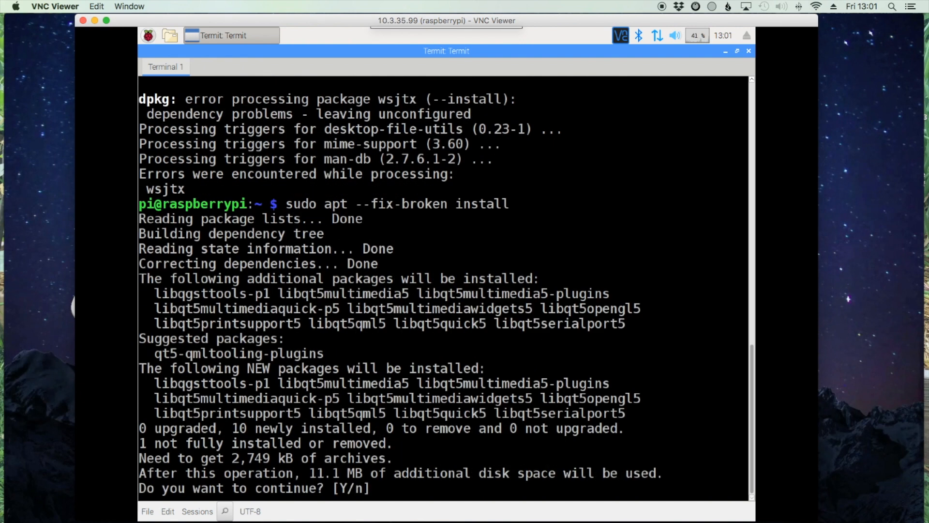
pyautogui.write('y')
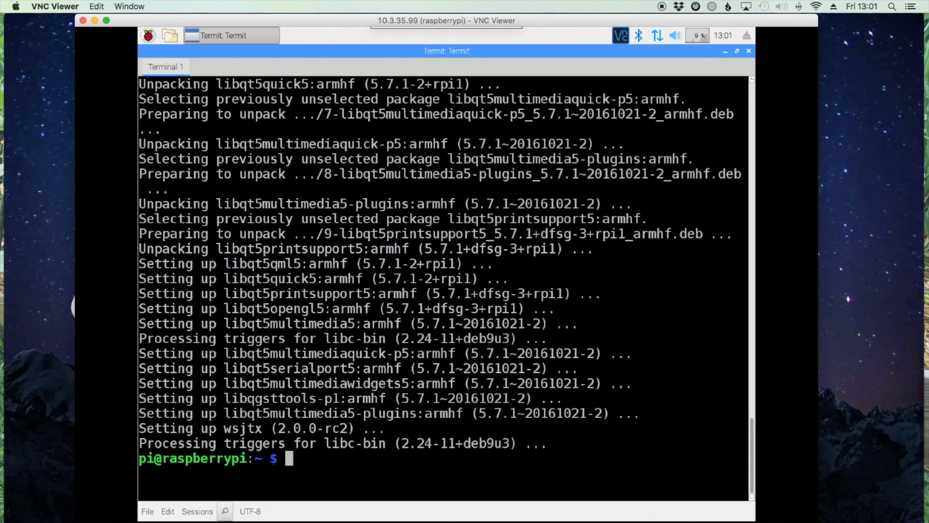
pyautogui.write('sudo dpkg -i wsjtx_2.0.0-rc2_armhf.deb')
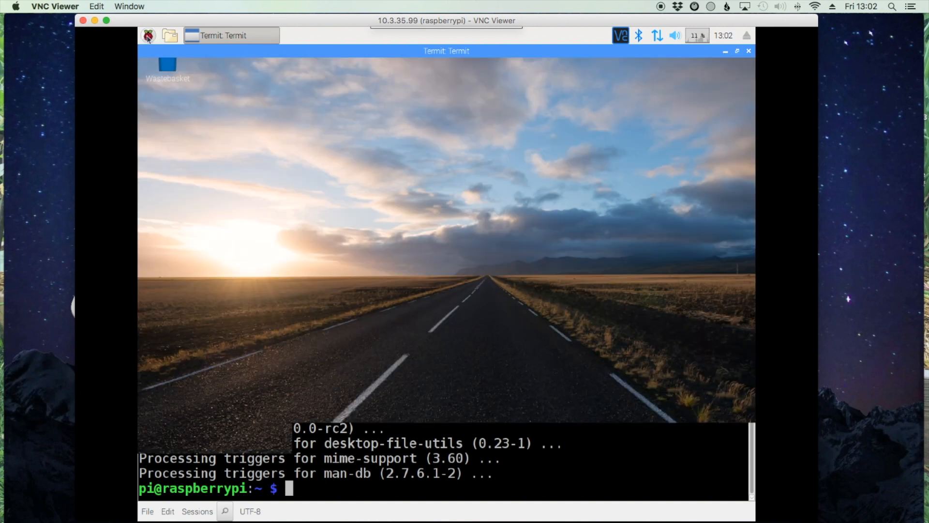
# Step: Check wsjtx under Sound & Video in the Pi menu, then open Shutdown options
pyautogui.click(149, 35)
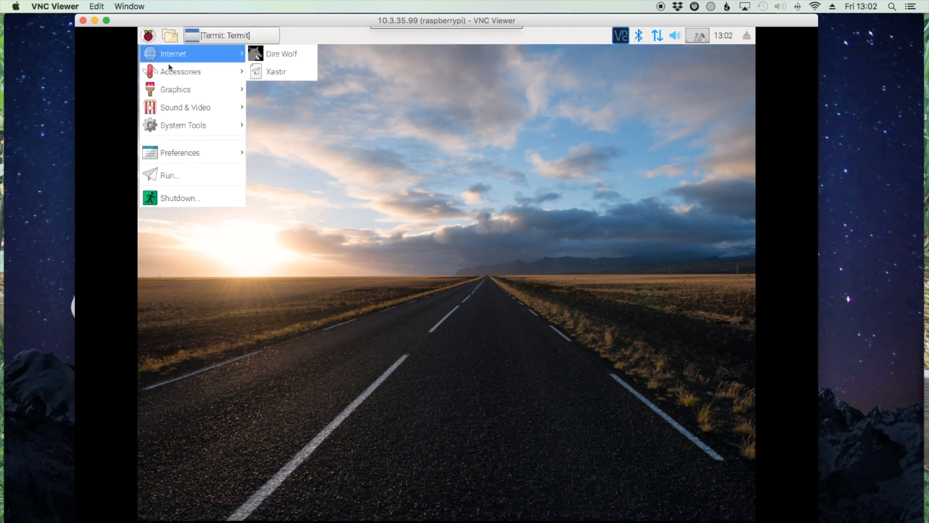
pyautogui.moveTo(185, 107)
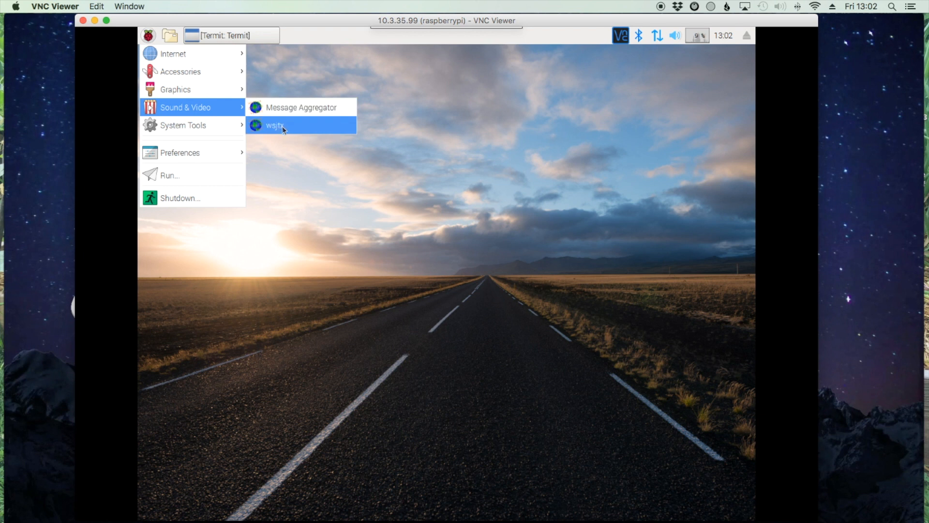
pyautogui.moveTo(393, 124)
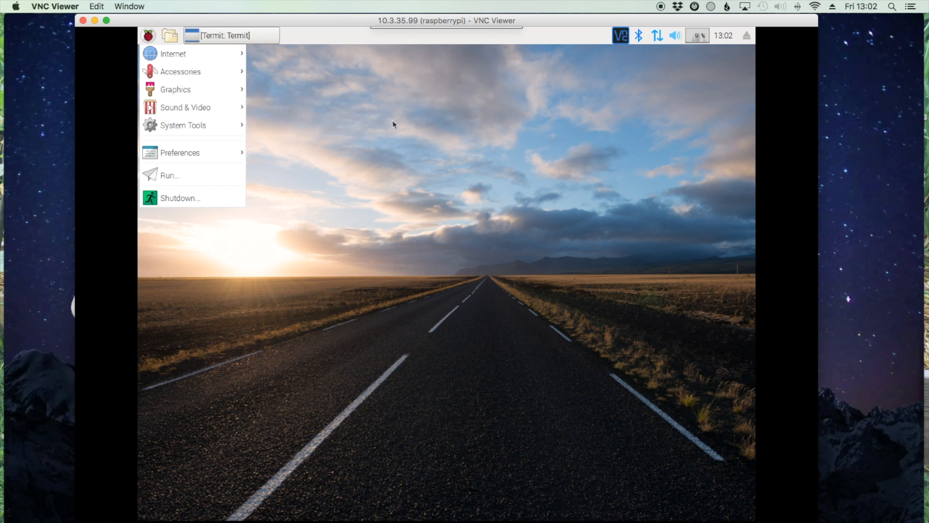
pyautogui.click(148, 35)
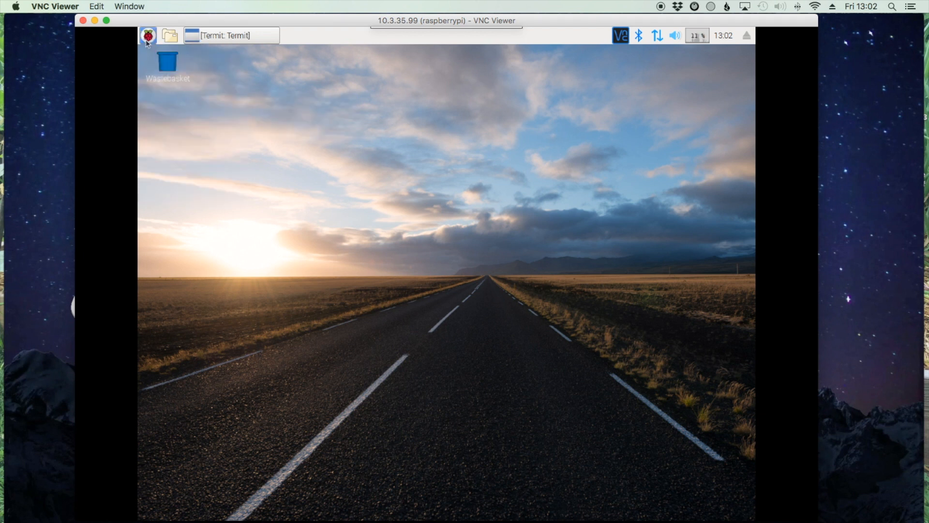
pyautogui.click(148, 34)
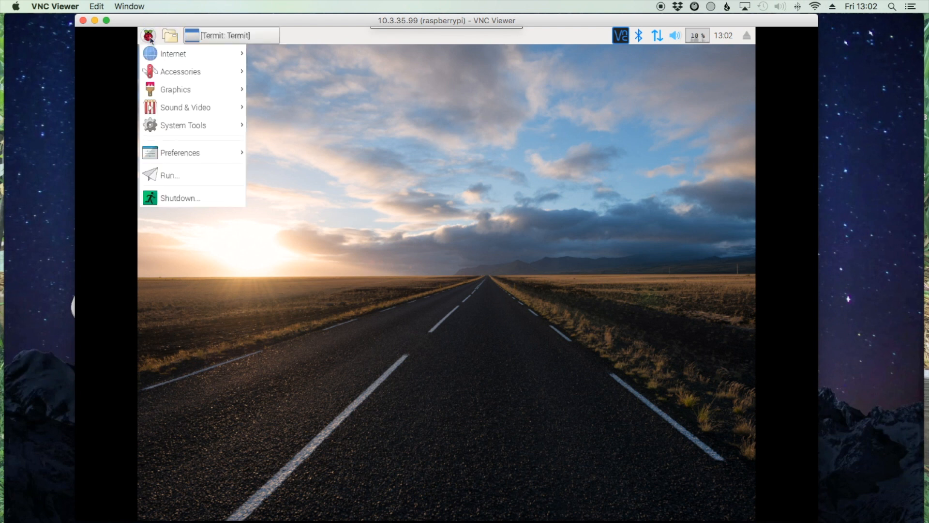
pyautogui.click(181, 198)
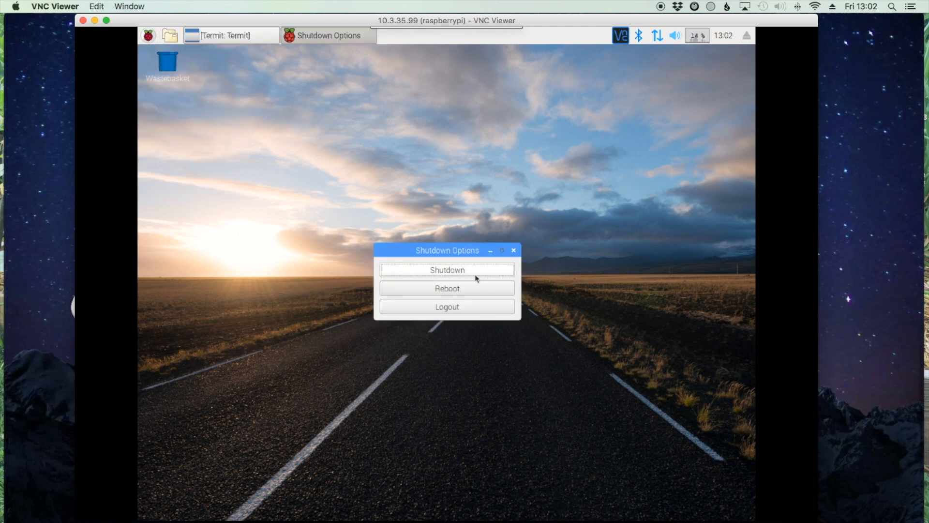
pyautogui.moveTo(447, 295)
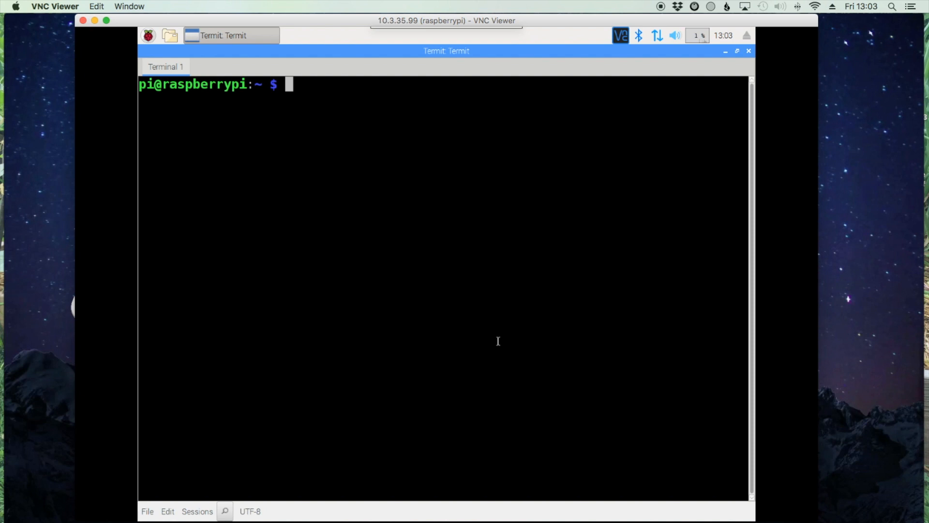
# Step: Run start-pulseaudio-x11 in the terminal
pyautogui.write('star')
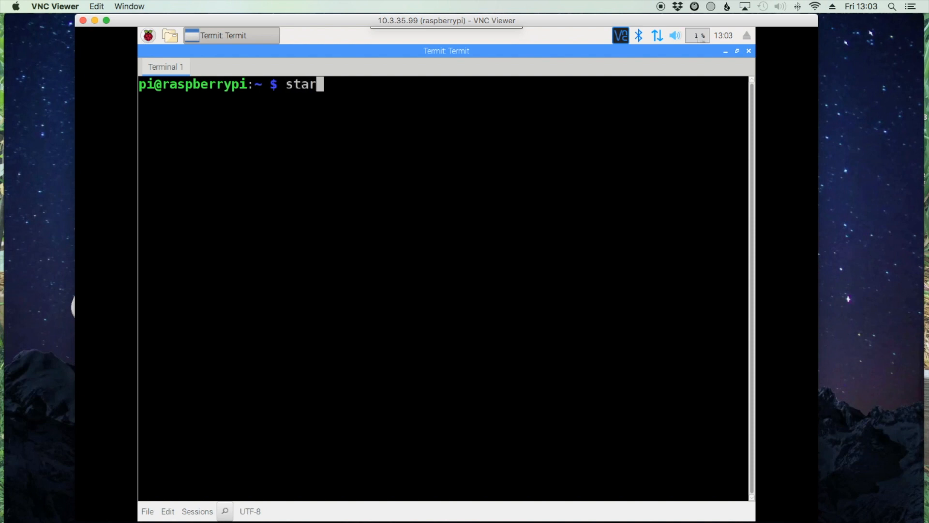
pyautogui.write('t')
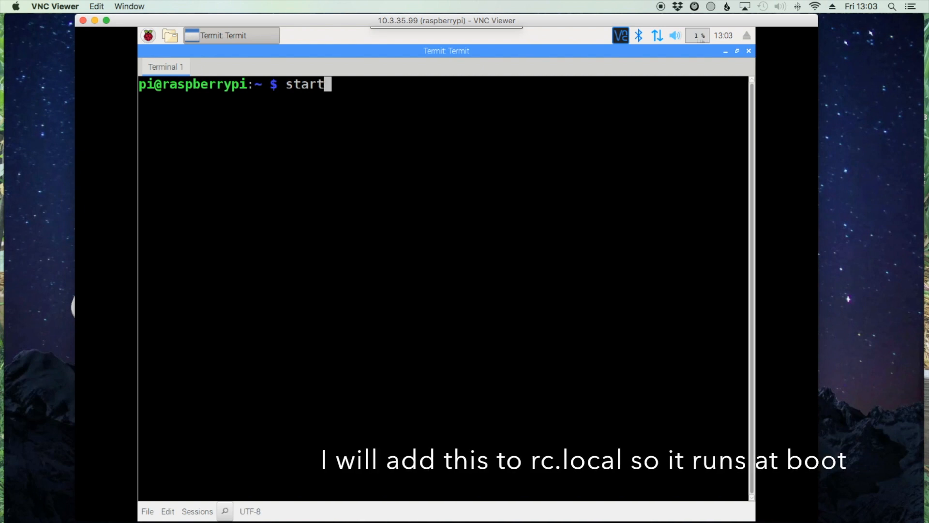
pyautogui.write('-pul')
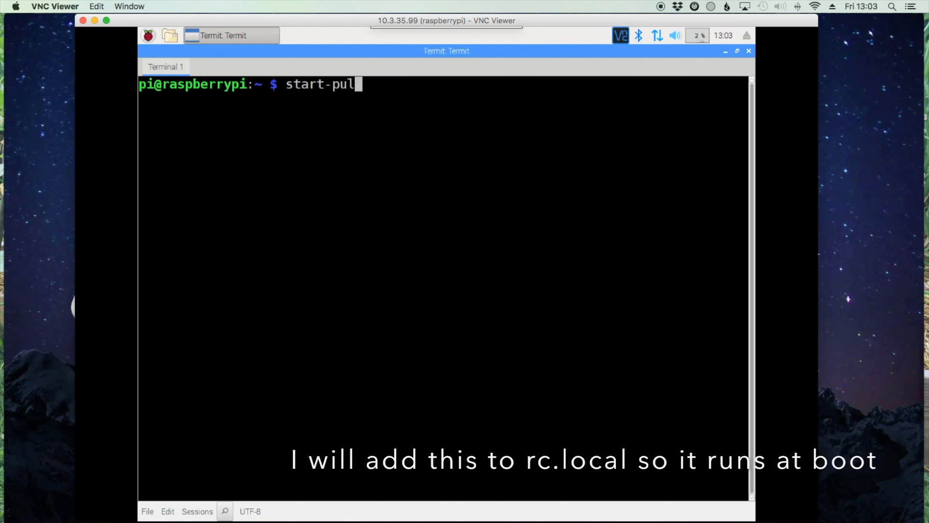
pyautogui.write('se')
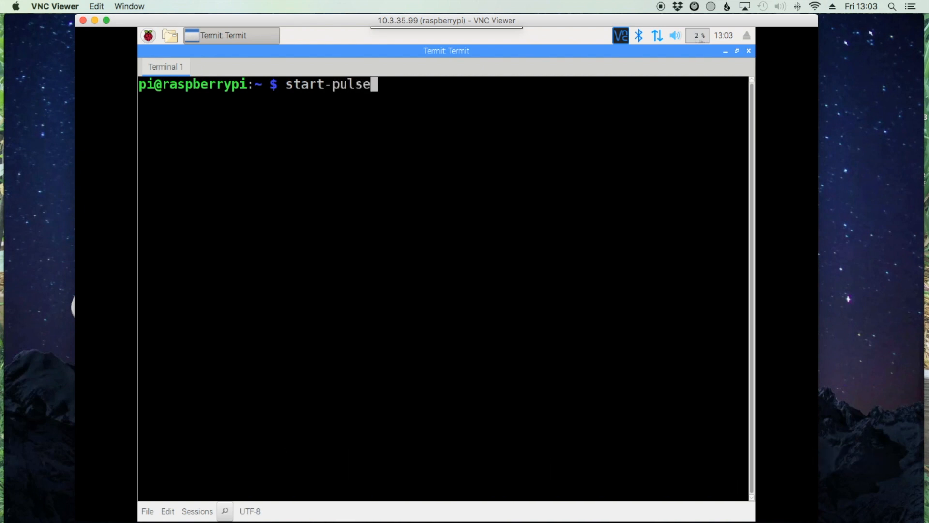
pyautogui.write('audio')
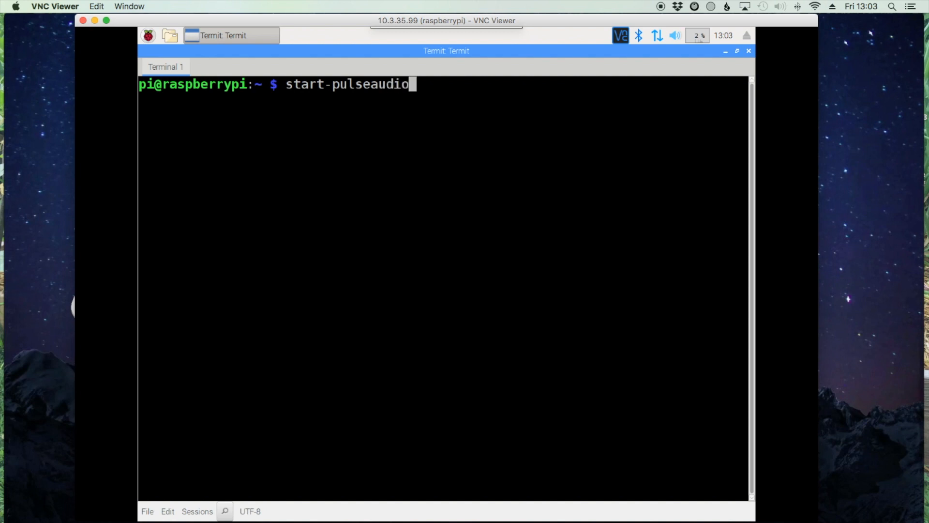
pyautogui.write('-')
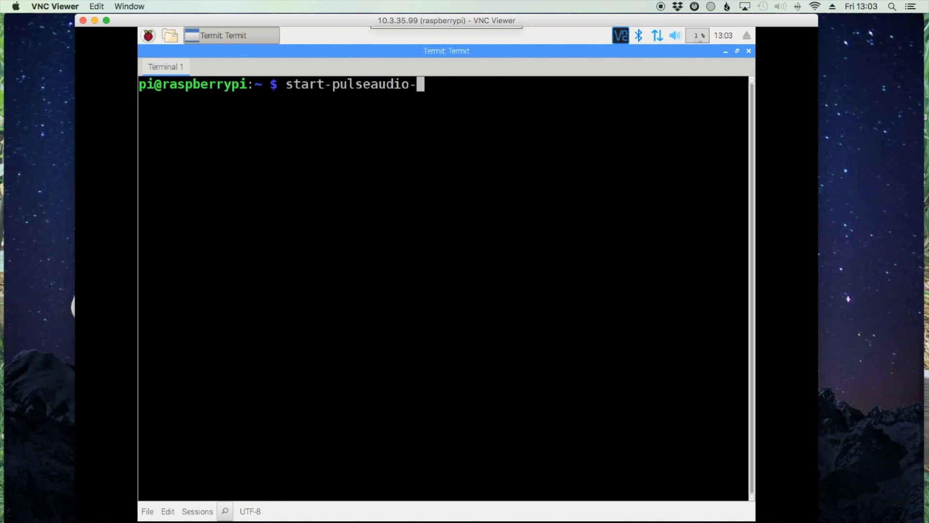
pyautogui.write('x11')
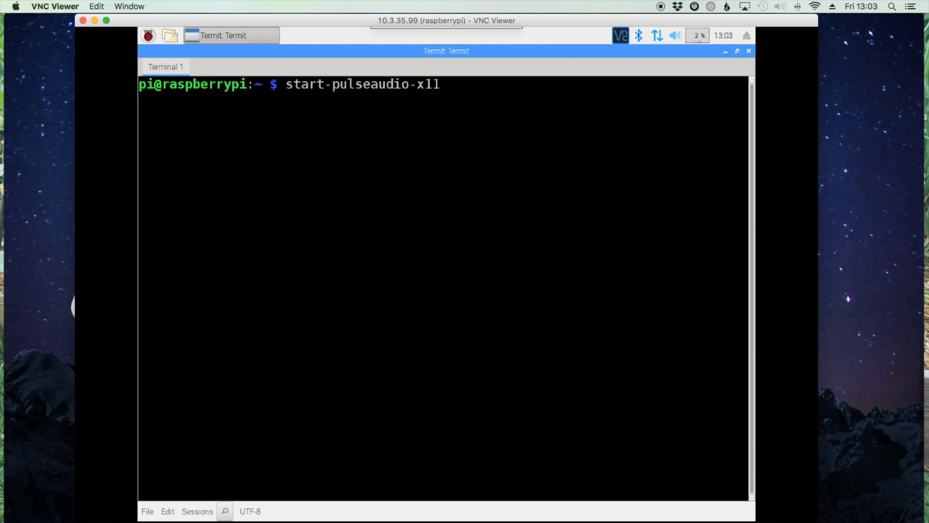
pyautogui.press('Return')
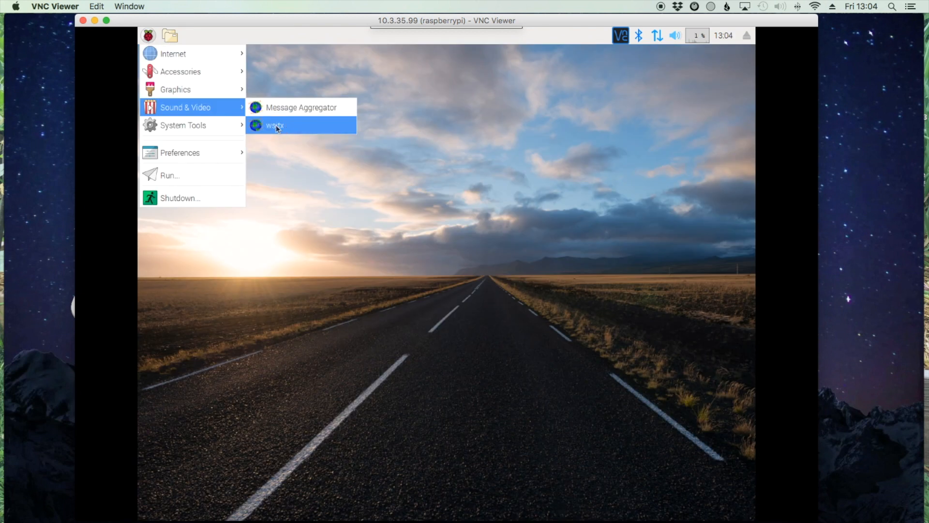
# Step: Launch wsjtx from the Sound & Video menu and dismiss the release-candidate warning
pyautogui.click(274, 125)
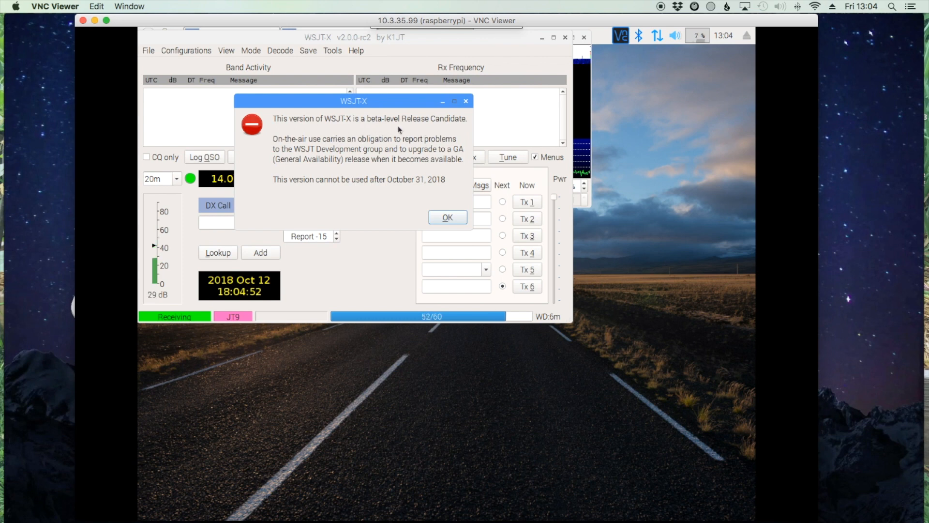
pyautogui.moveTo(422, 130)
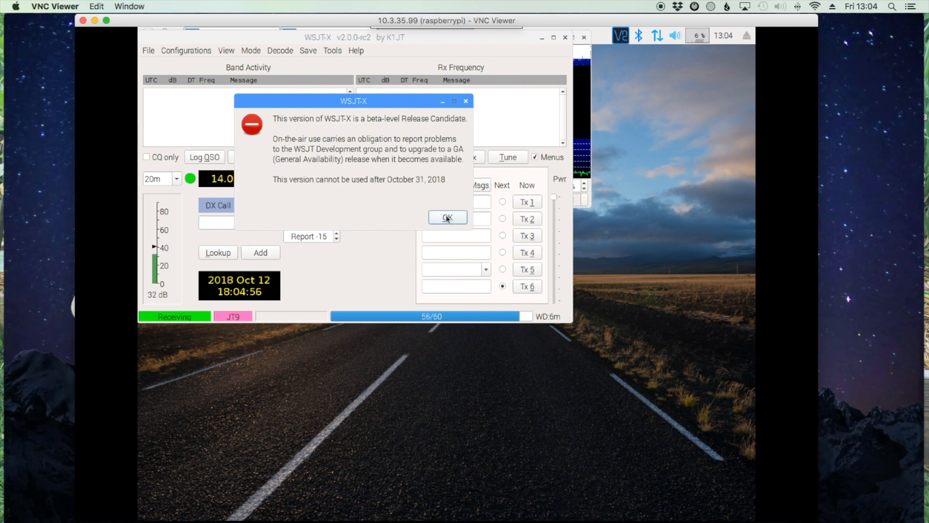
pyautogui.moveTo(423, 199)
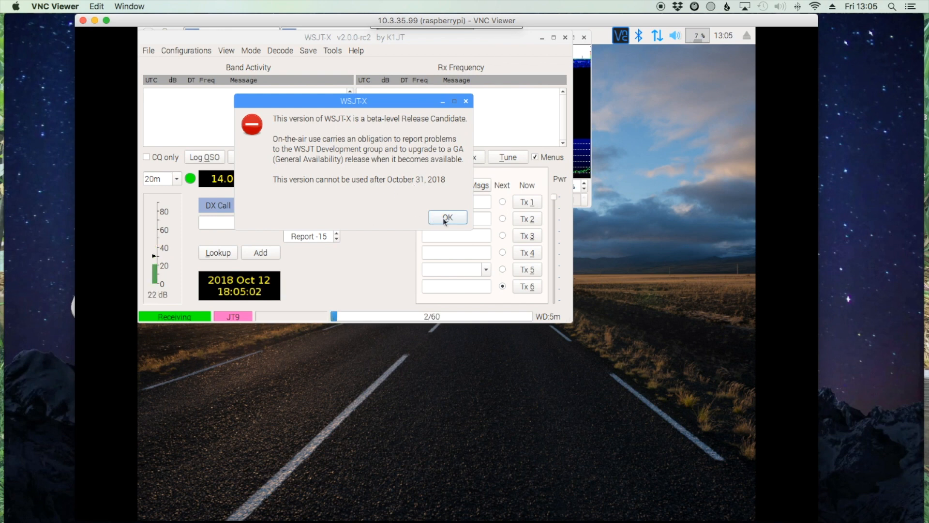
pyautogui.click(447, 216)
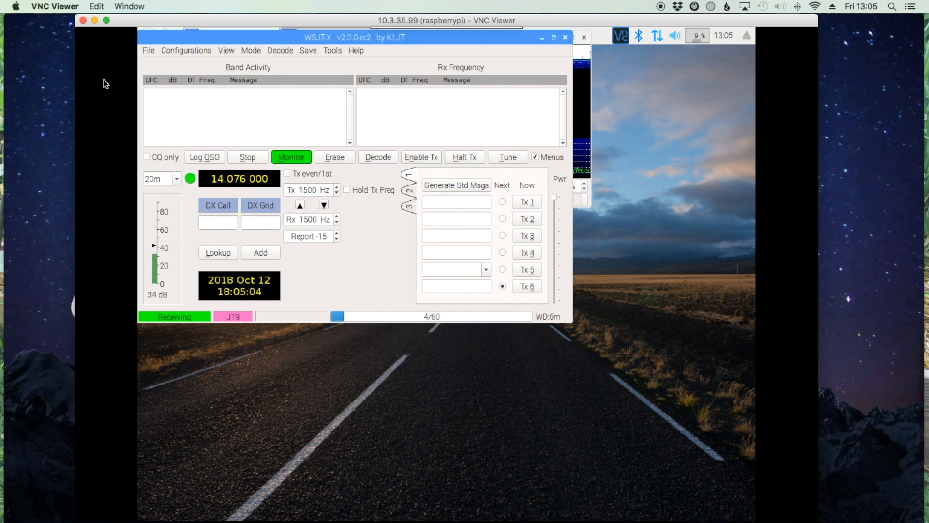
# Step: In File > Settings, enter call sign KM4ACK and grid EM65tv
pyautogui.click(148, 51)
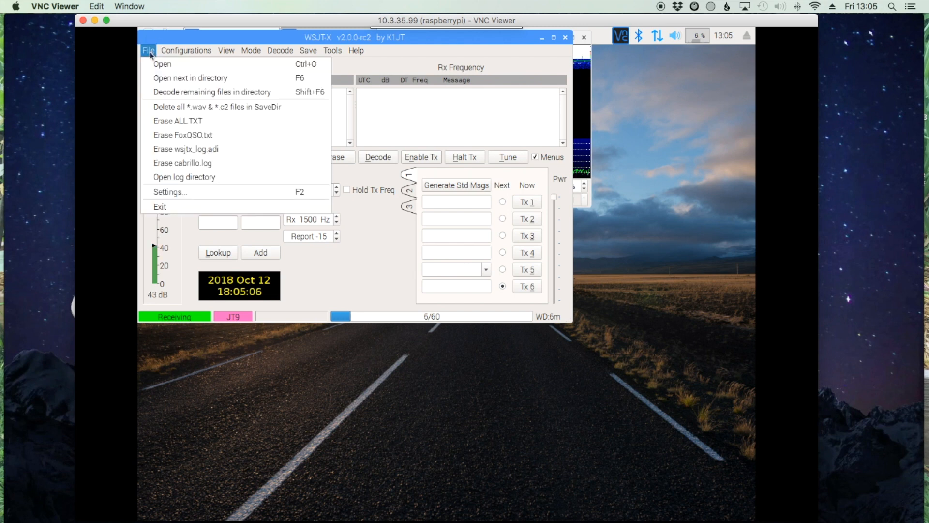
pyautogui.click(169, 192)
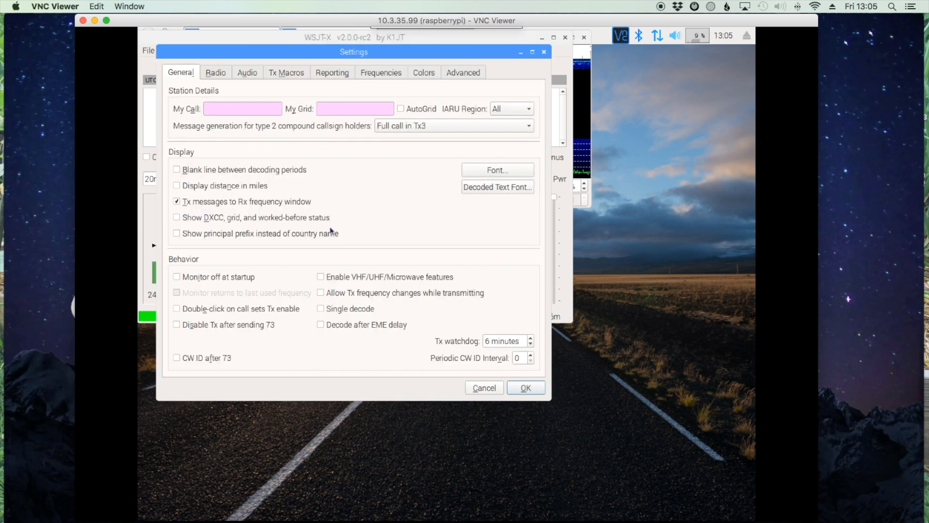
pyautogui.click(242, 109)
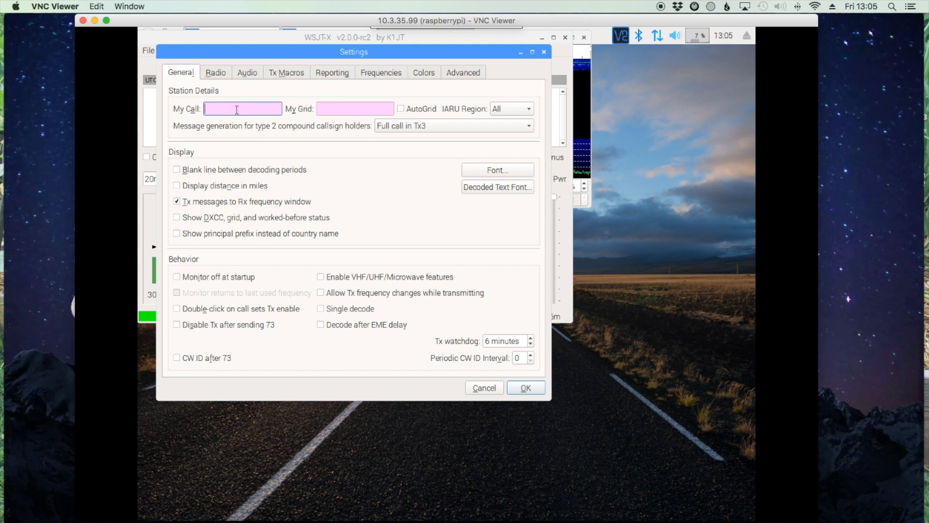
pyautogui.write('KM4ACK')
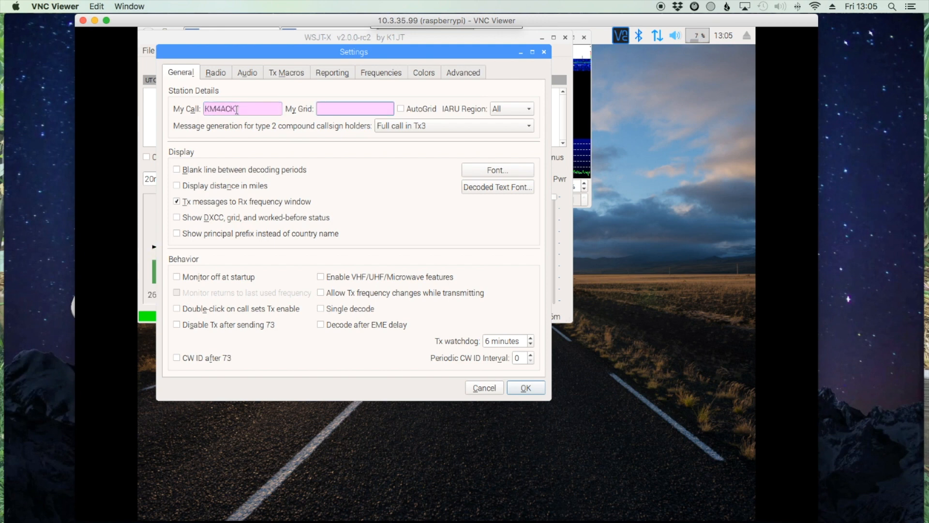
pyautogui.write('EM65')
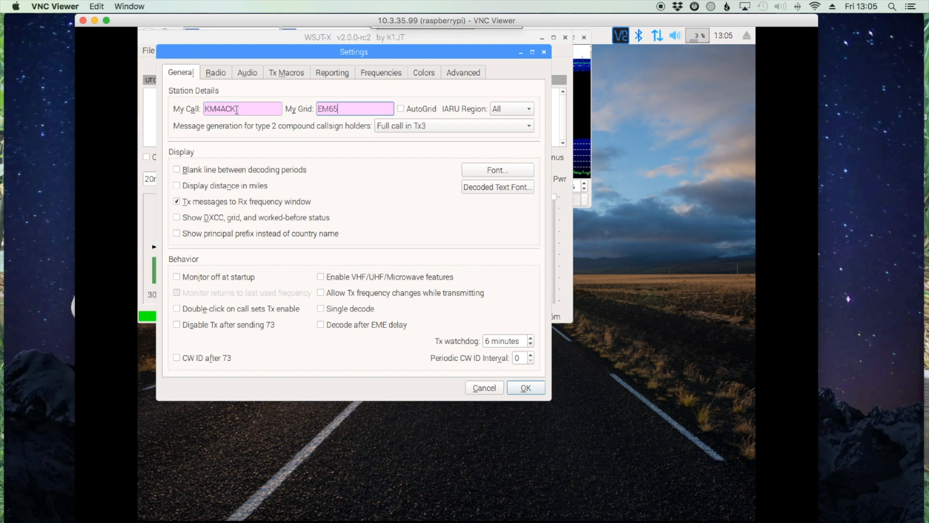
pyautogui.write('tv')
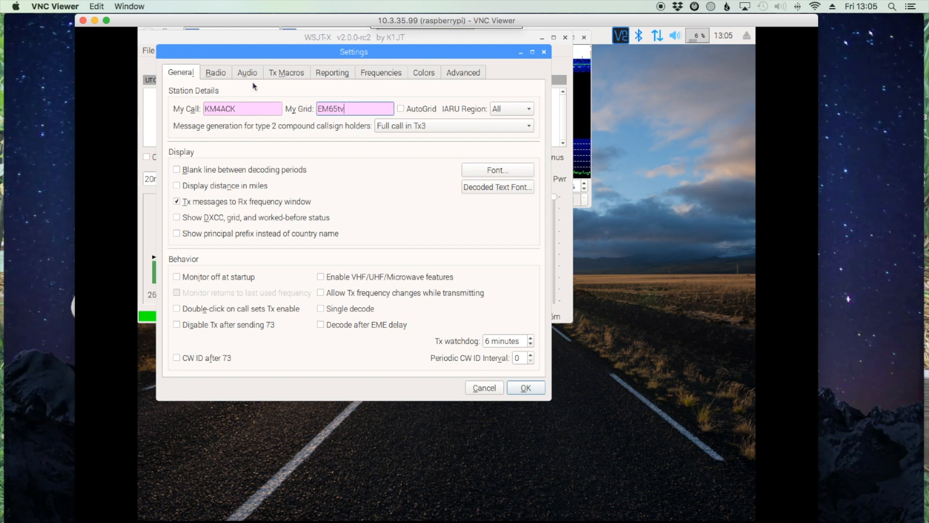
# Step: Select the alsa USB Audio CODEC (Burr-Brown) as sound input, keep matching output, and save
pyautogui.click(247, 72)
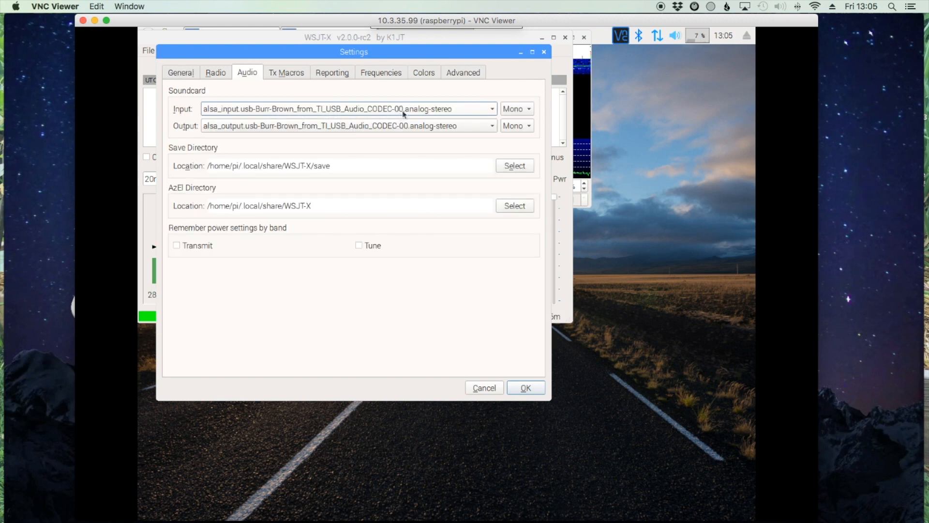
pyautogui.click(490, 108)
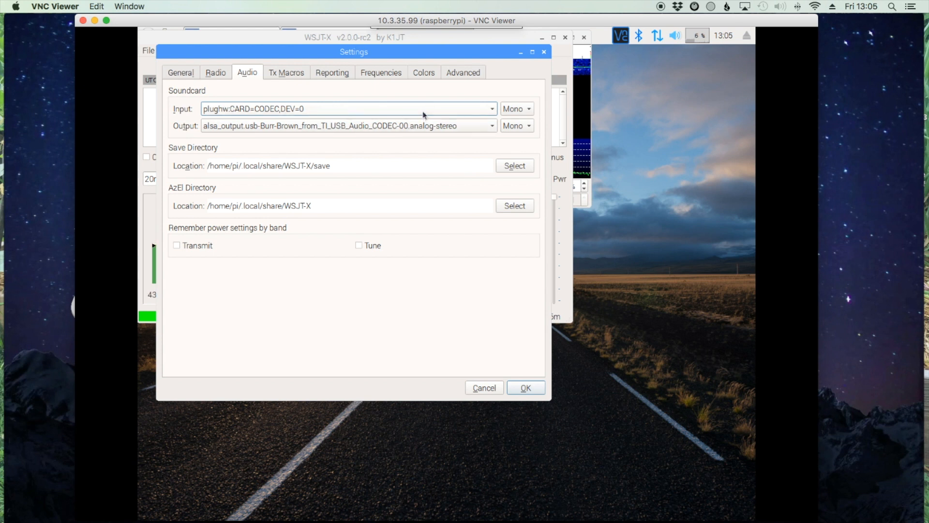
pyautogui.click(491, 108)
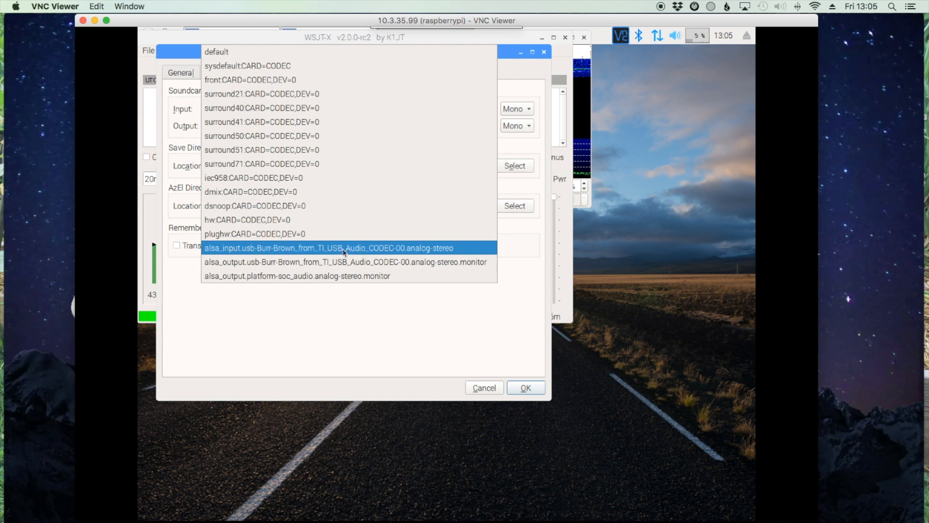
pyautogui.click(327, 248)
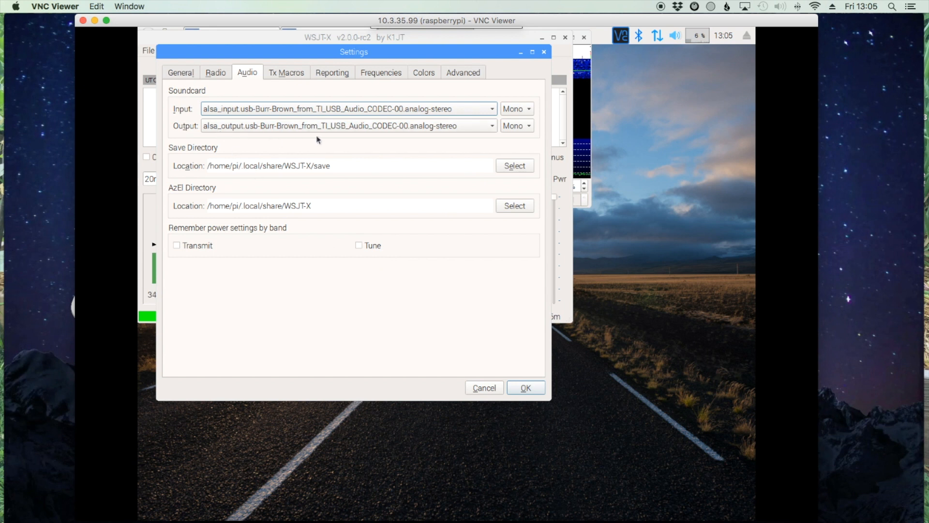
pyautogui.moveTo(356, 135)
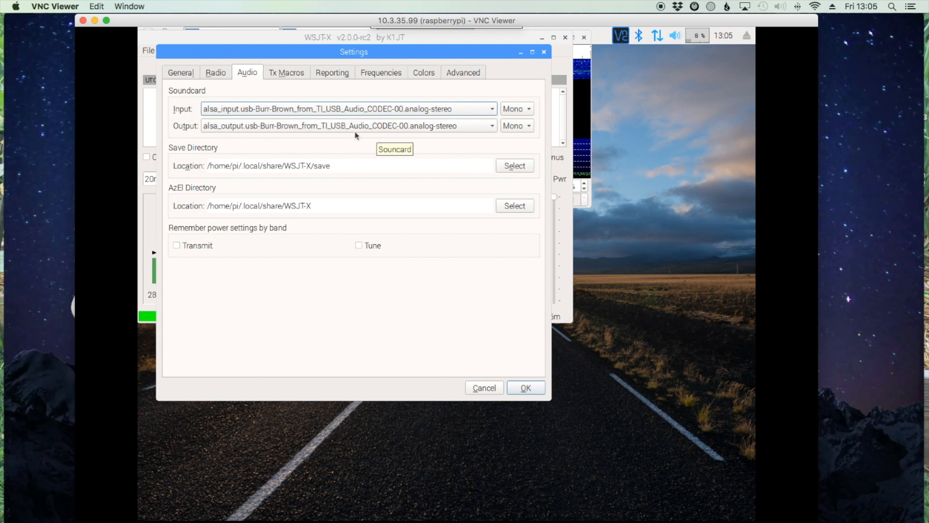
pyautogui.moveTo(508, 151)
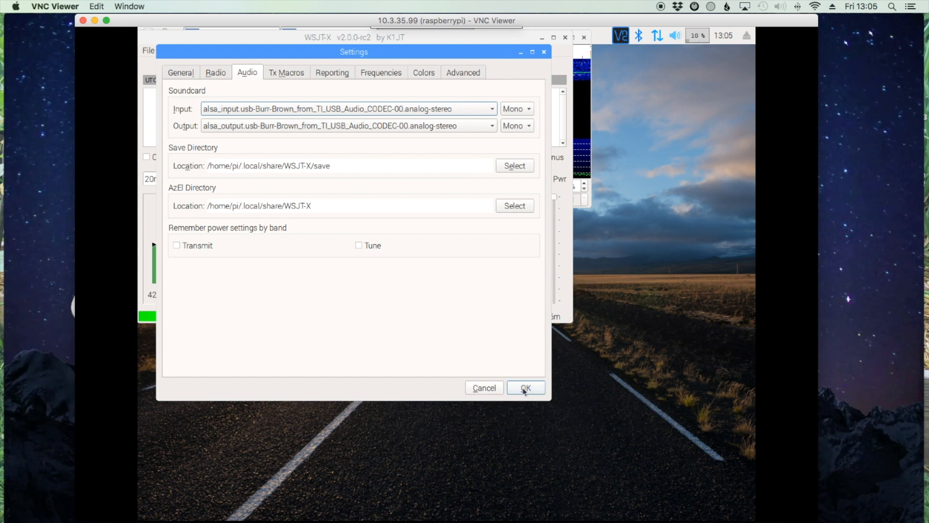
pyautogui.click(525, 388)
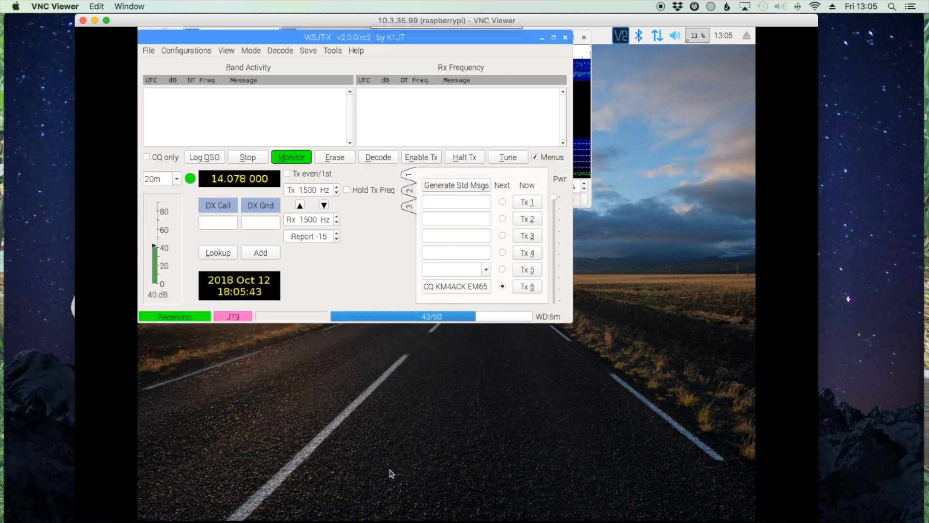